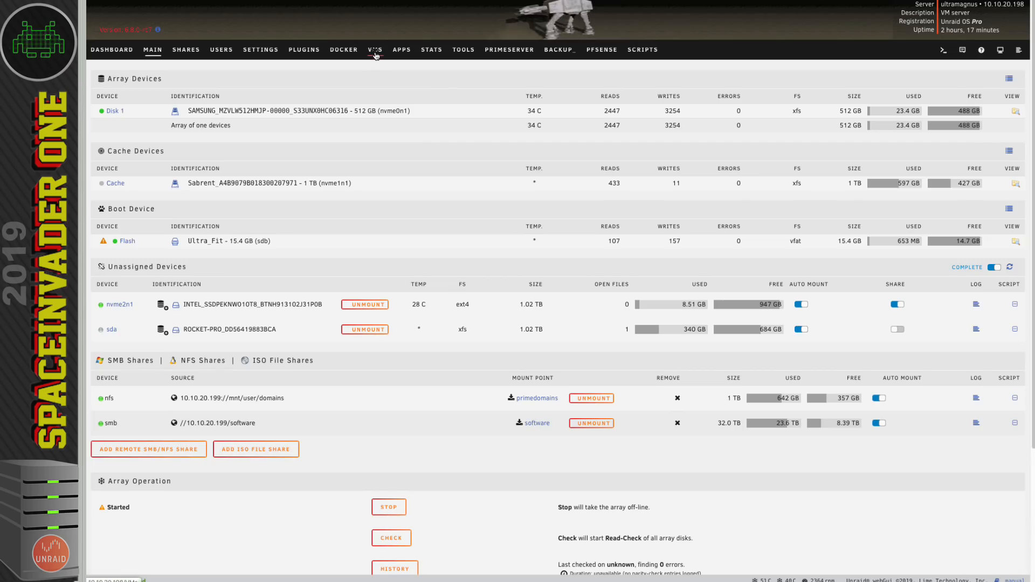
- From the VMs list, add a new virtual machine using the Windows 10 template
{"action": "left_click", "coordinate": [374, 50]}
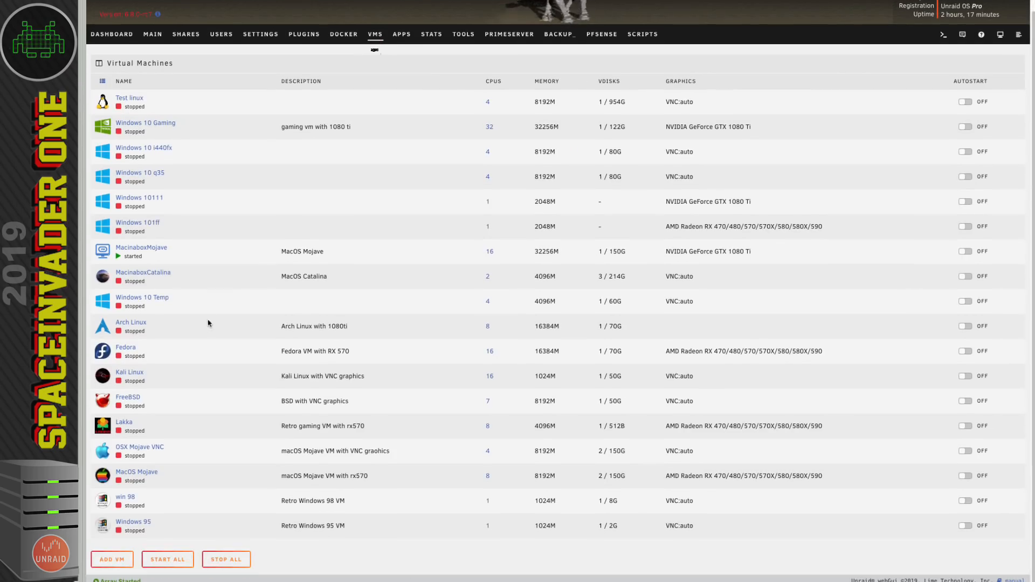
{"action": "left_click", "coordinate": [112, 559]}
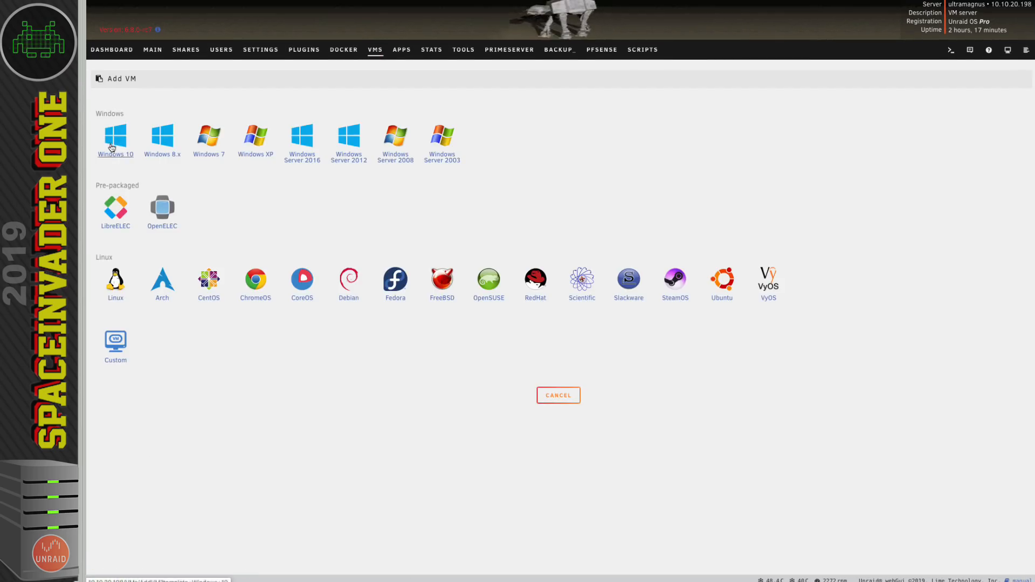
{"action": "left_click", "coordinate": [116, 135]}
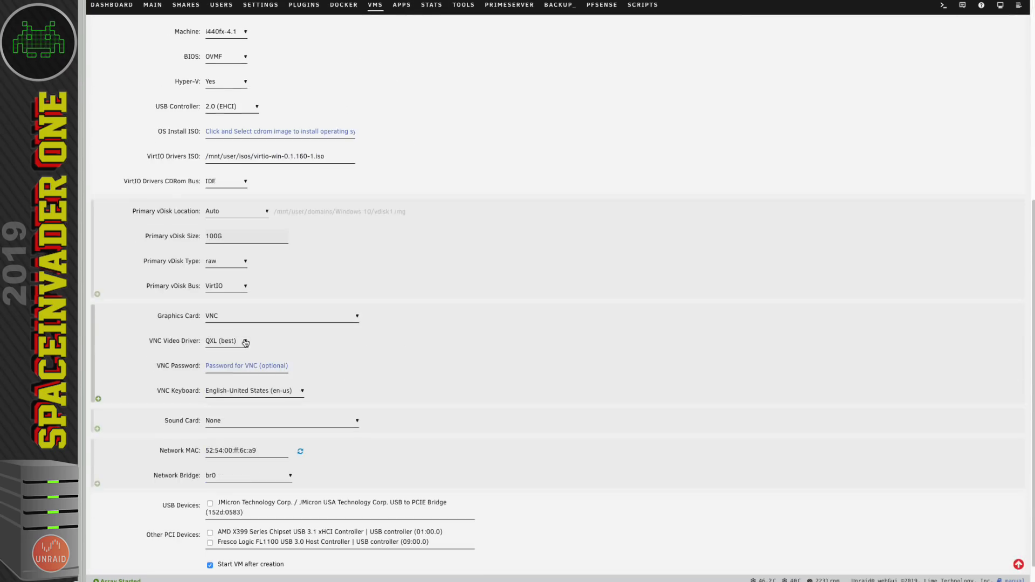
{"action": "mouse_move", "coordinate": [236, 321]}
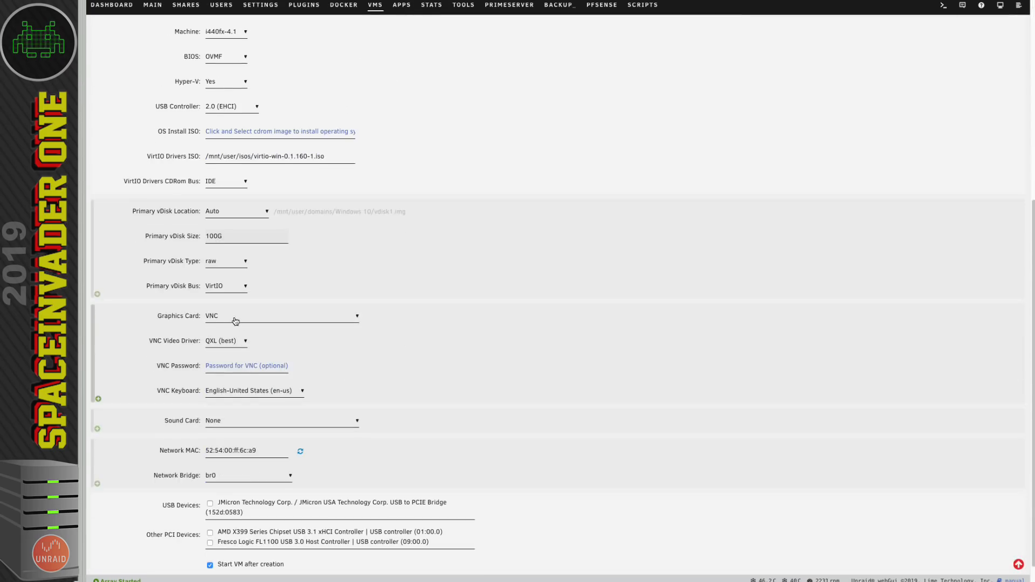
- Assign the NVIDIA GeForce GTX 1080 Ti as the VM's graphics card
{"action": "left_click", "coordinate": [281, 316]}
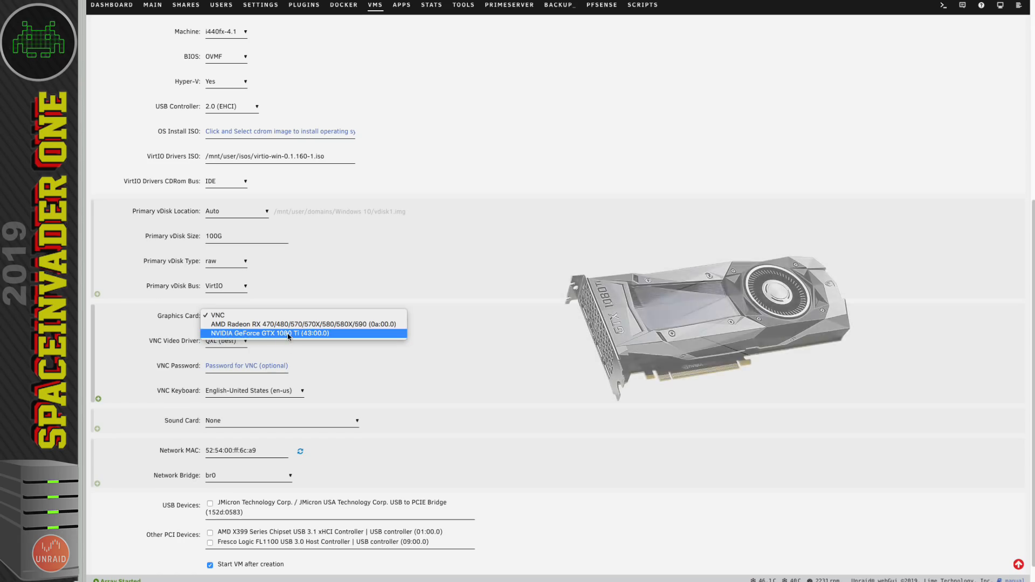
{"action": "left_click", "coordinate": [305, 333]}
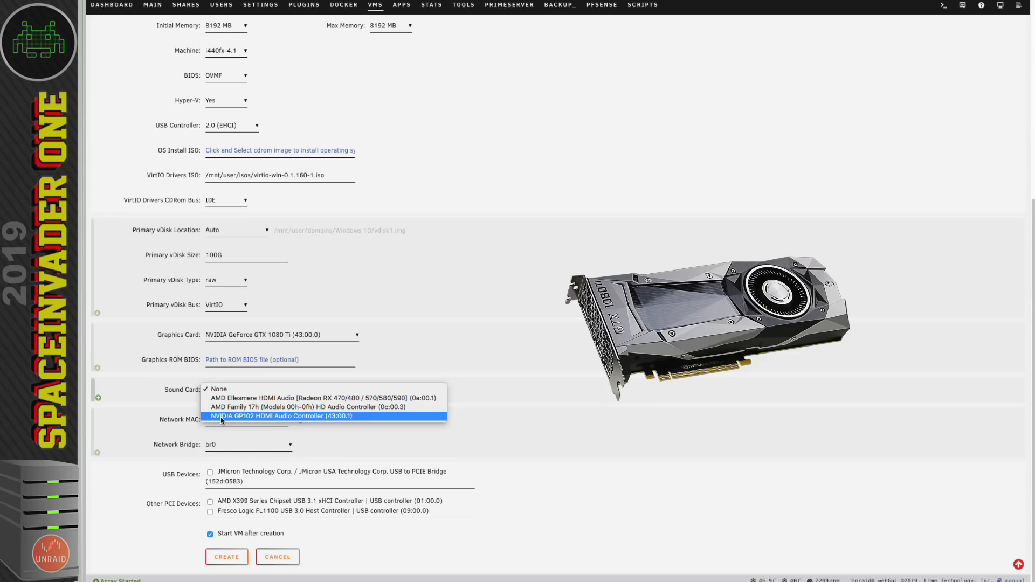
{"action": "mouse_move", "coordinate": [224, 407]}
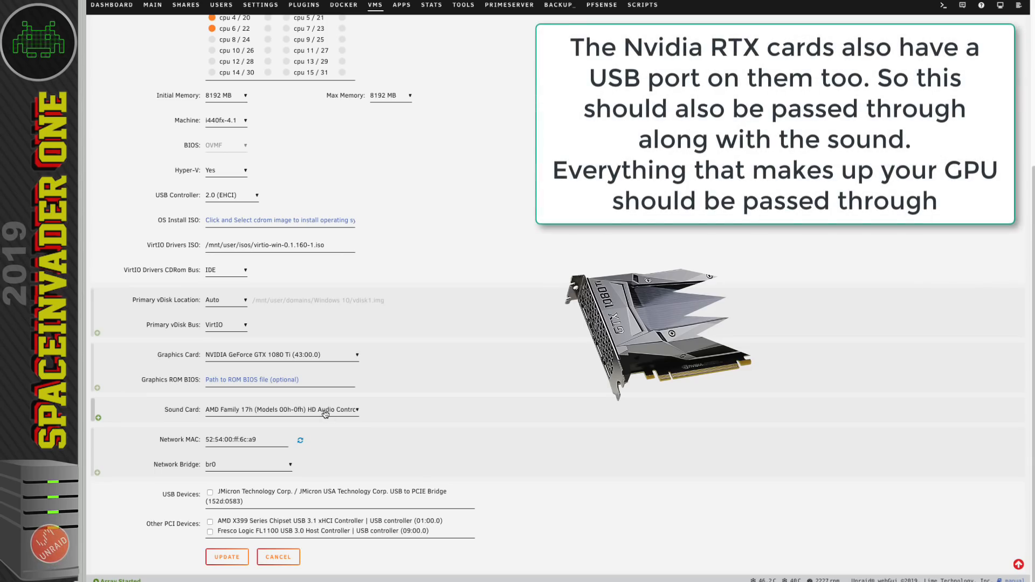
- Set NVIDIA GP102 HDMI Audio plus a second AMD Family 17h sound card and update the VM
{"action": "left_click", "coordinate": [282, 410]}
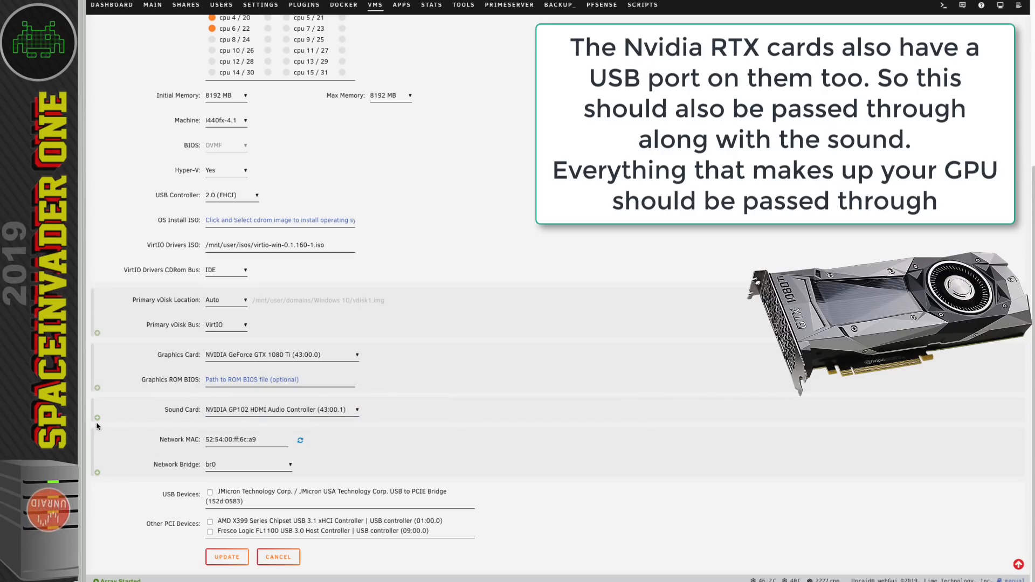
{"action": "left_click", "coordinate": [97, 417]}
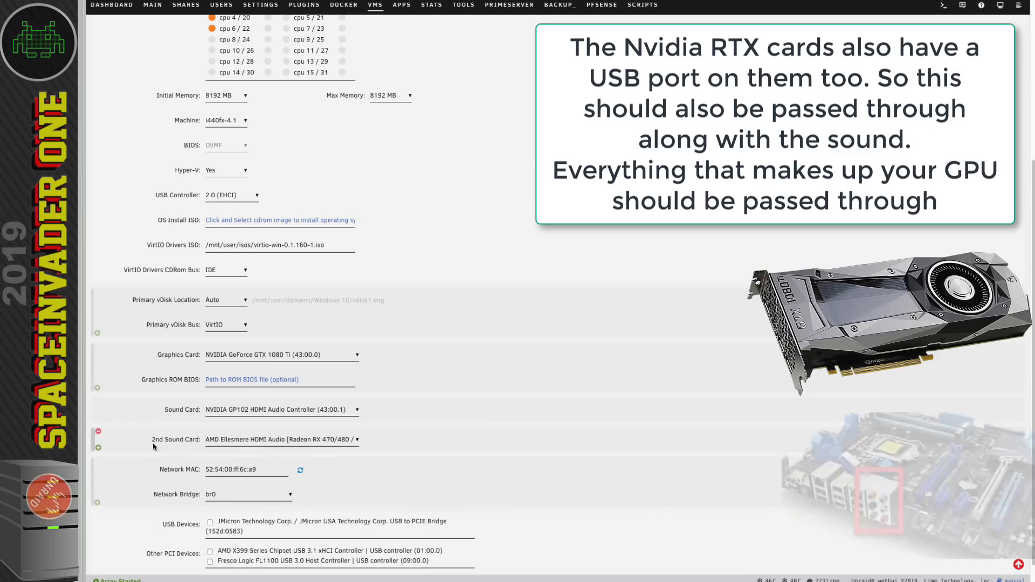
{"action": "left_click", "coordinate": [281, 439]}
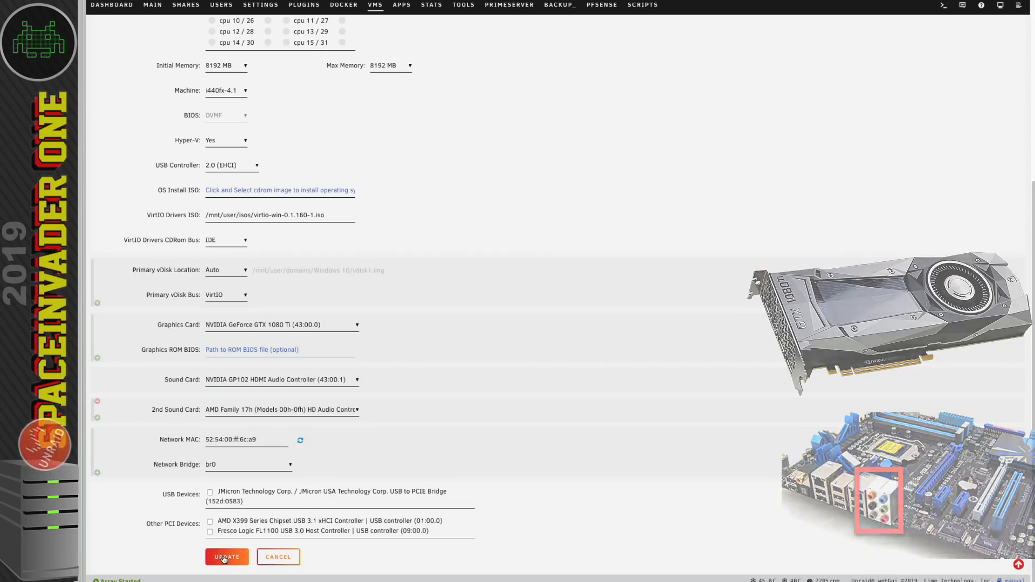
{"action": "left_click", "coordinate": [226, 557]}
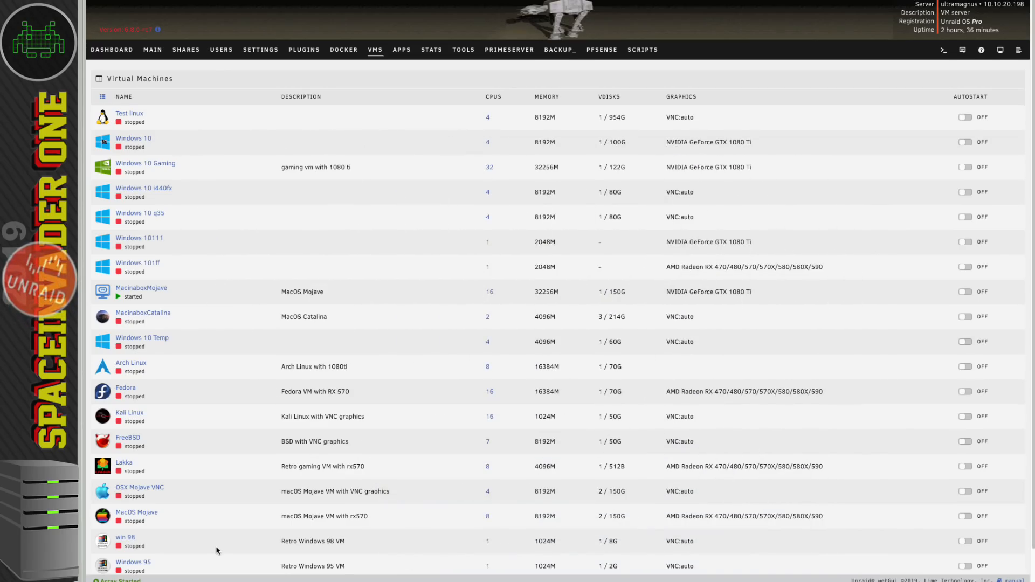
- Edit the Windows 10 VM and review the GPU and sound card PCI addresses 43:00.0 and 43:00.1
{"action": "left_click", "coordinate": [101, 141]}
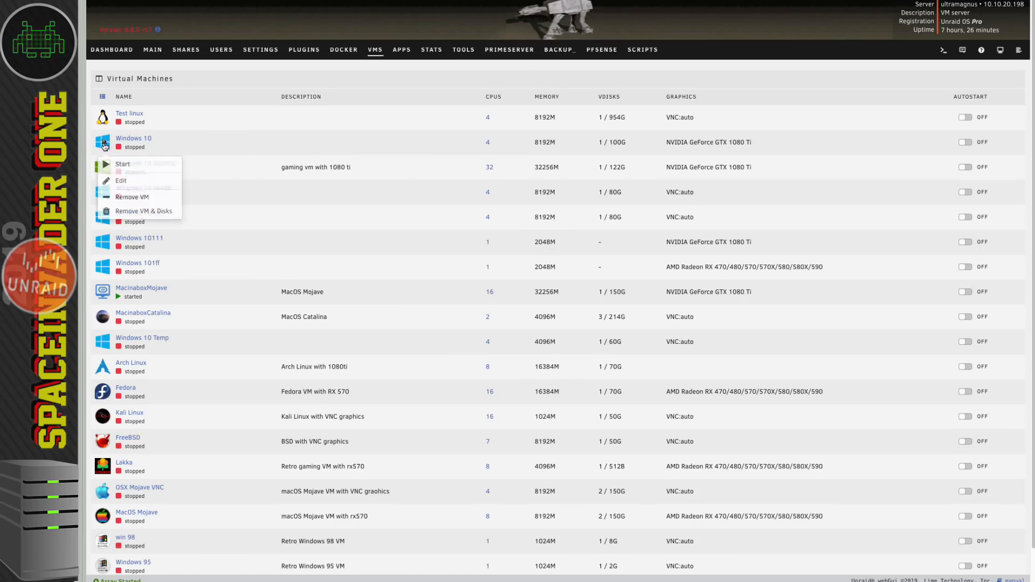
{"action": "left_click", "coordinate": [121, 181]}
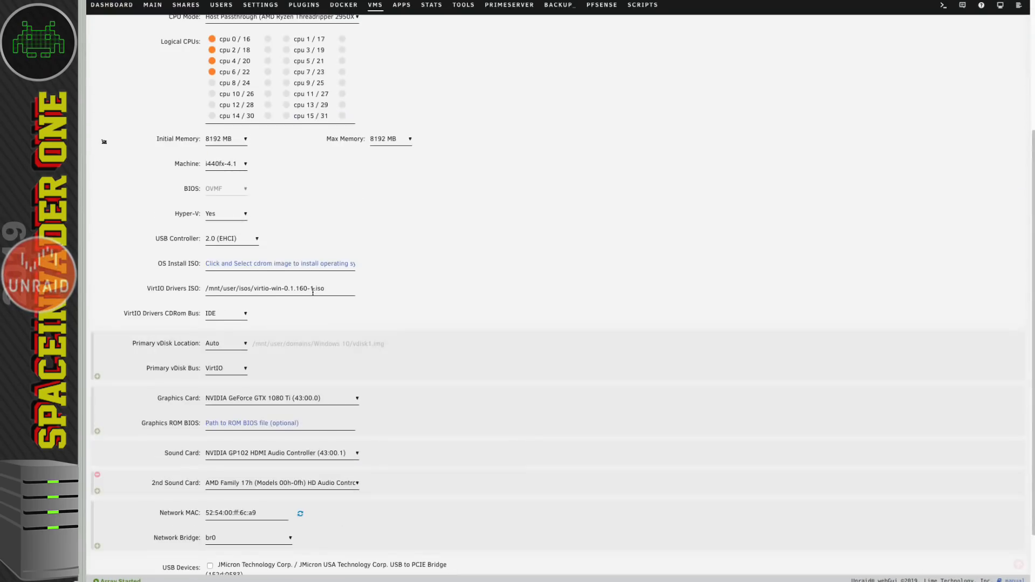
{"action": "scroll", "scroll_direction": "down", "scroll_amount": 3}
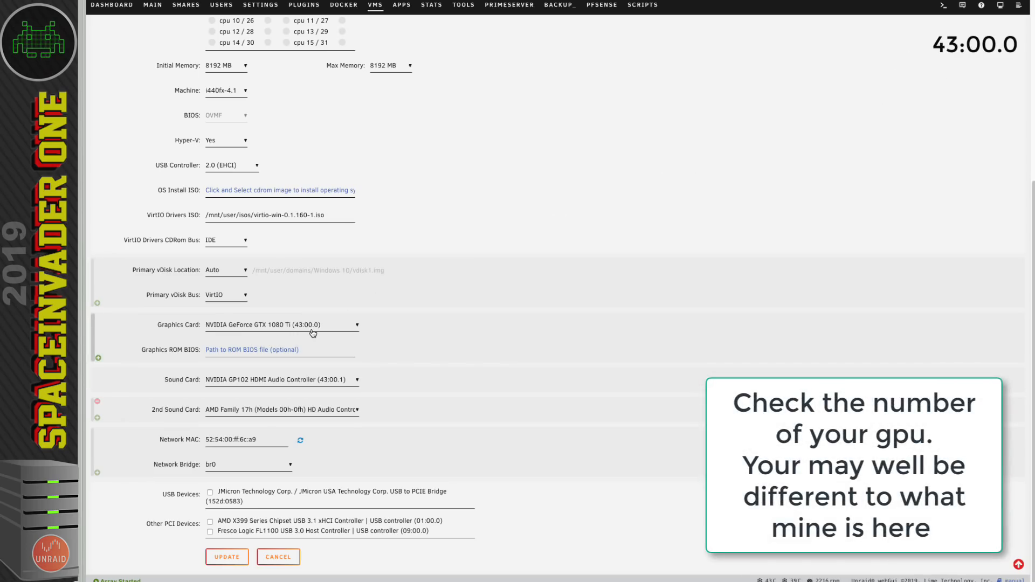
{"action": "mouse_move", "coordinate": [210, 385]}
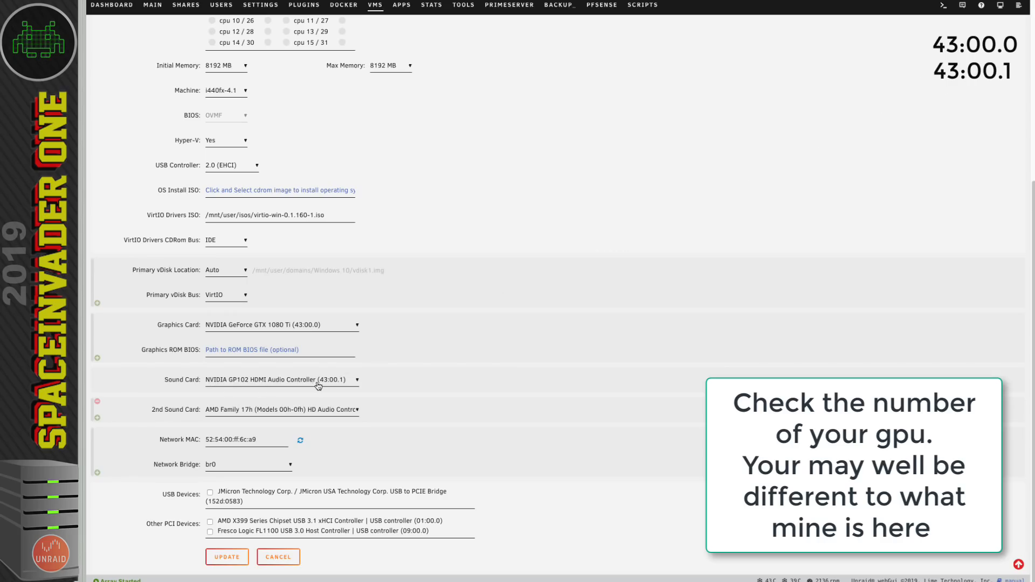
{"action": "mouse_move", "coordinate": [336, 385]}
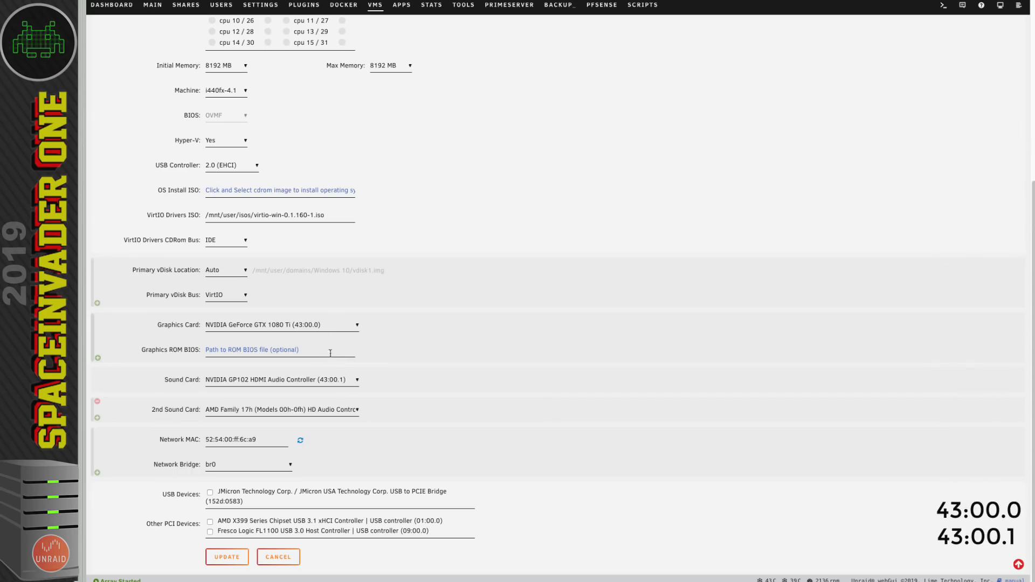
{"action": "mouse_move", "coordinate": [317, 329]}
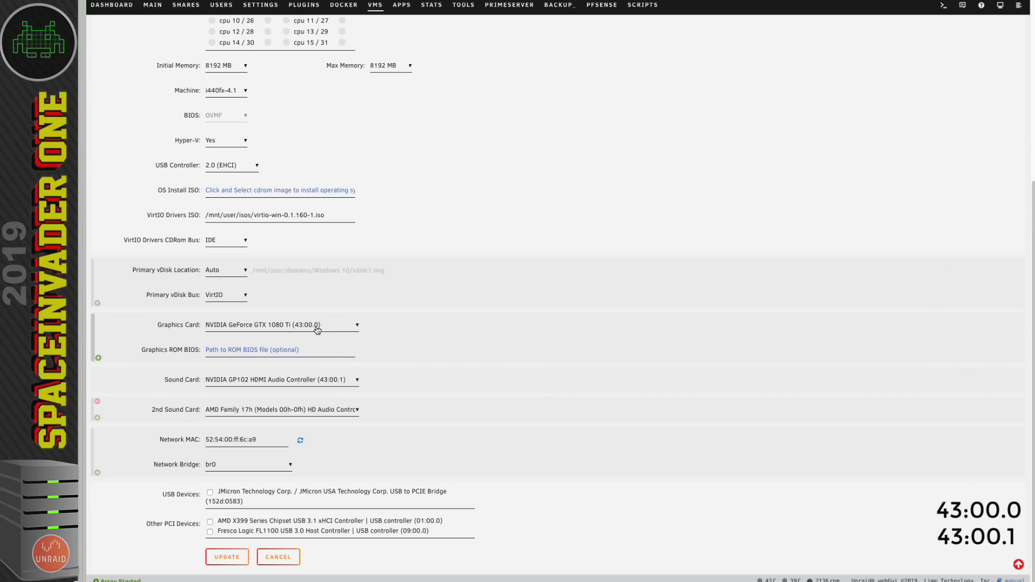
{"action": "mouse_move", "coordinate": [353, 367]}
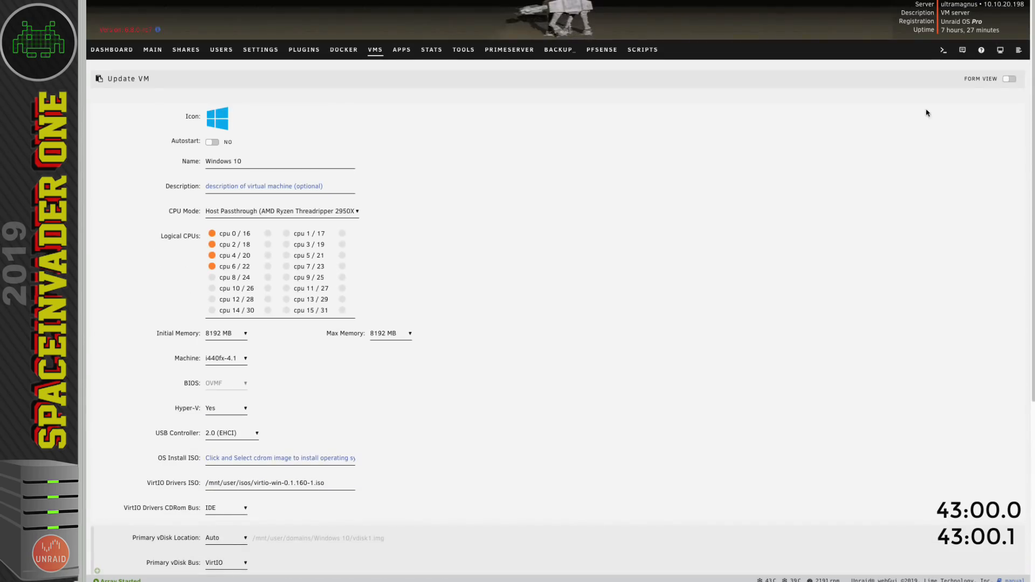
- Switch to XML View and locate the GPU passthrough entries at bus 0x43, functions 0 and 1
{"action": "left_click", "coordinate": [1013, 79]}
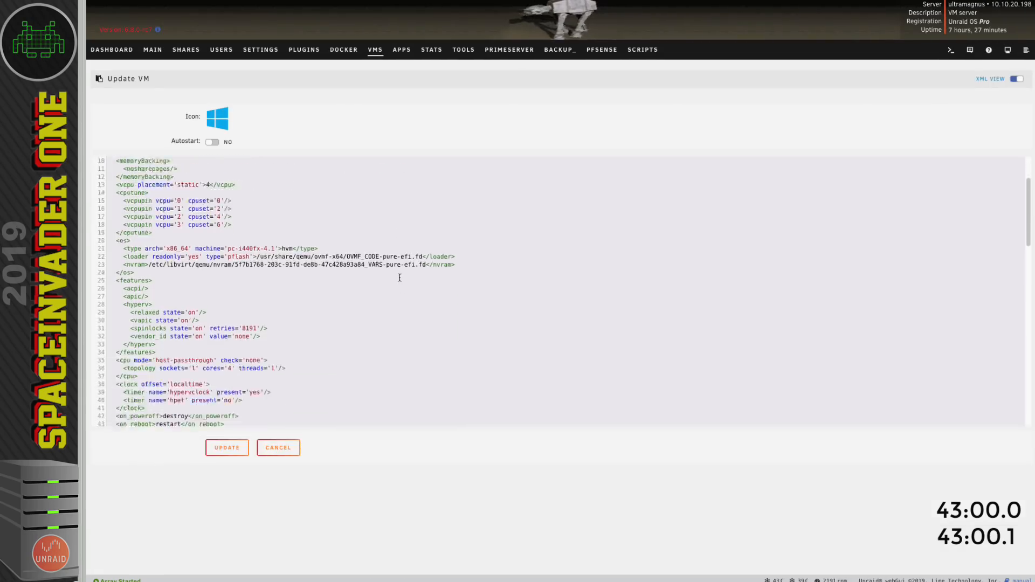
{"action": "scroll", "scroll_direction": "down", "scroll_amount": 3}
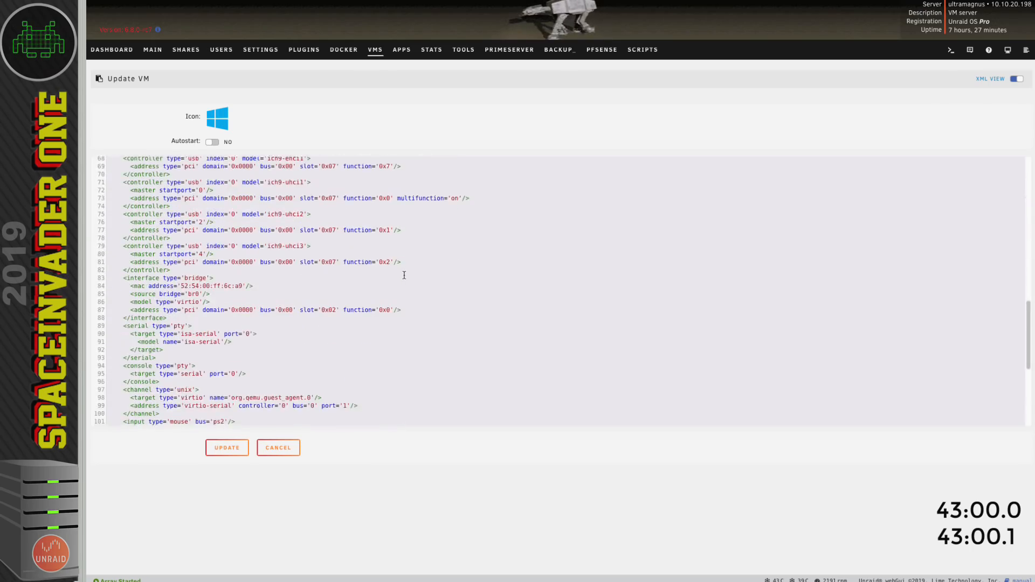
{"action": "scroll", "scroll_direction": "down", "scroll_amount": 3}
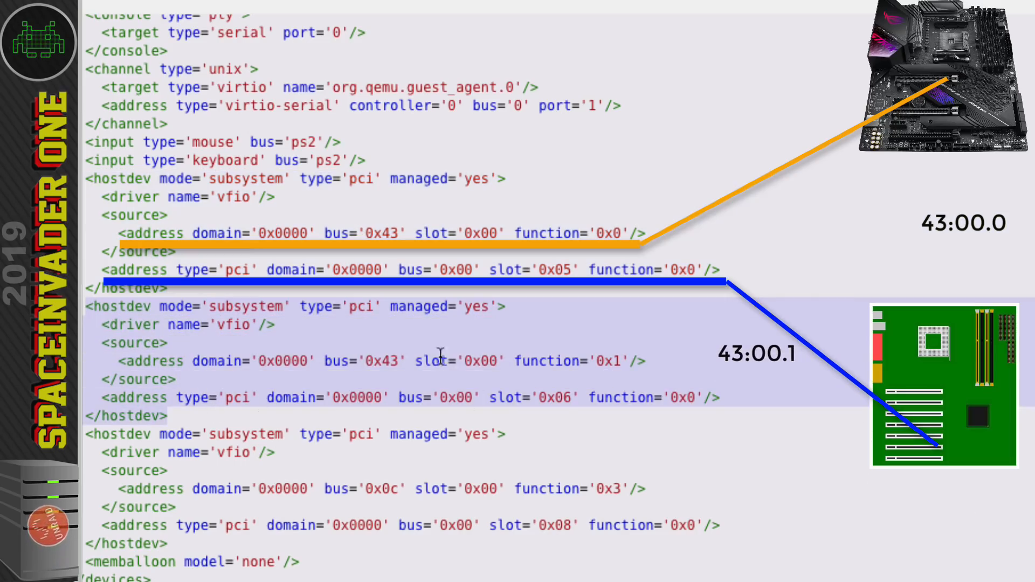
{"action": "mouse_move", "coordinate": [321, 368]}
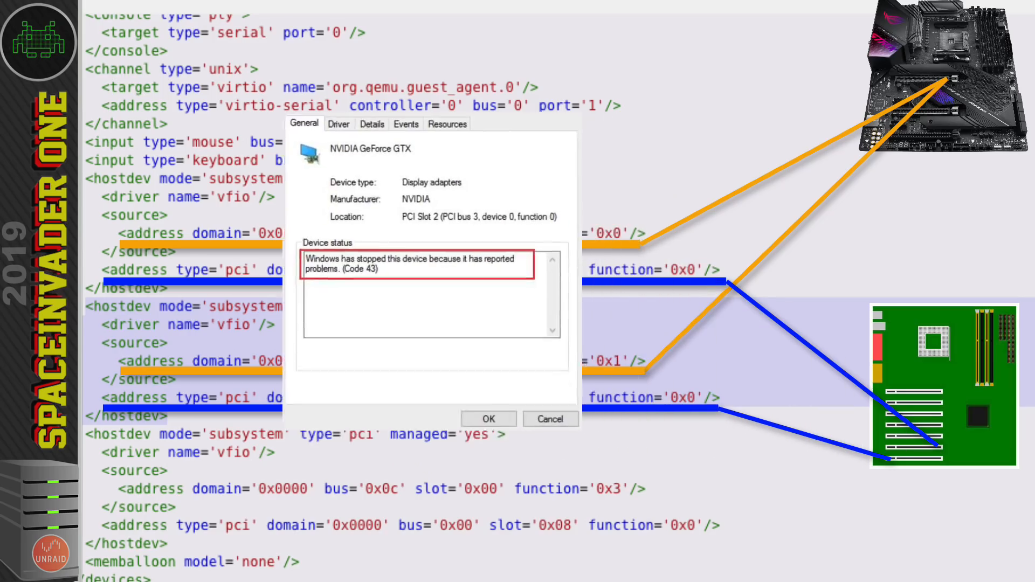
{"action": "left_click", "coordinate": [489, 419]}
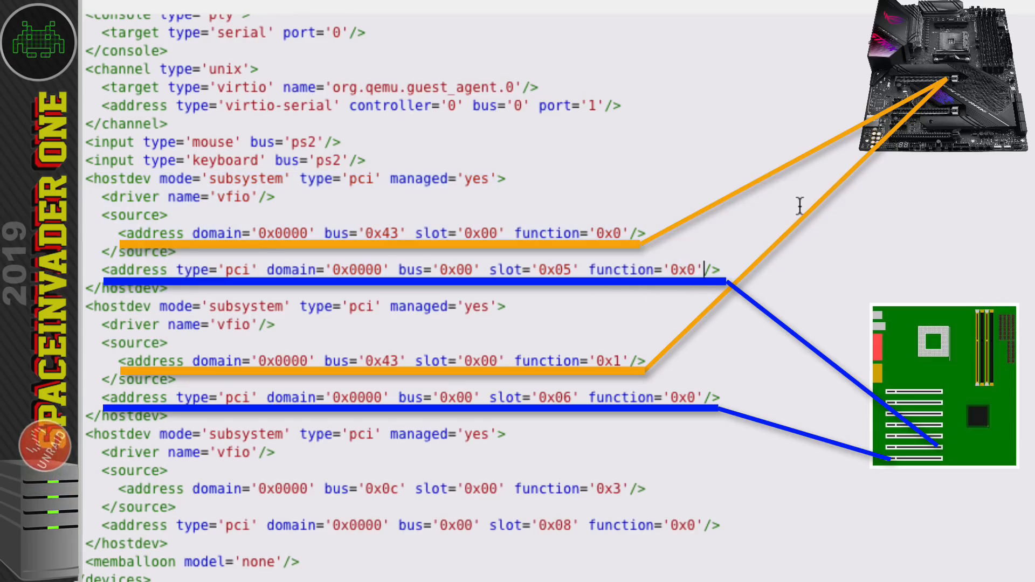
- Add multifunction='on' to the GPU's guest address line at slot 0x05
{"action": "type", "text": "multifuncti"}
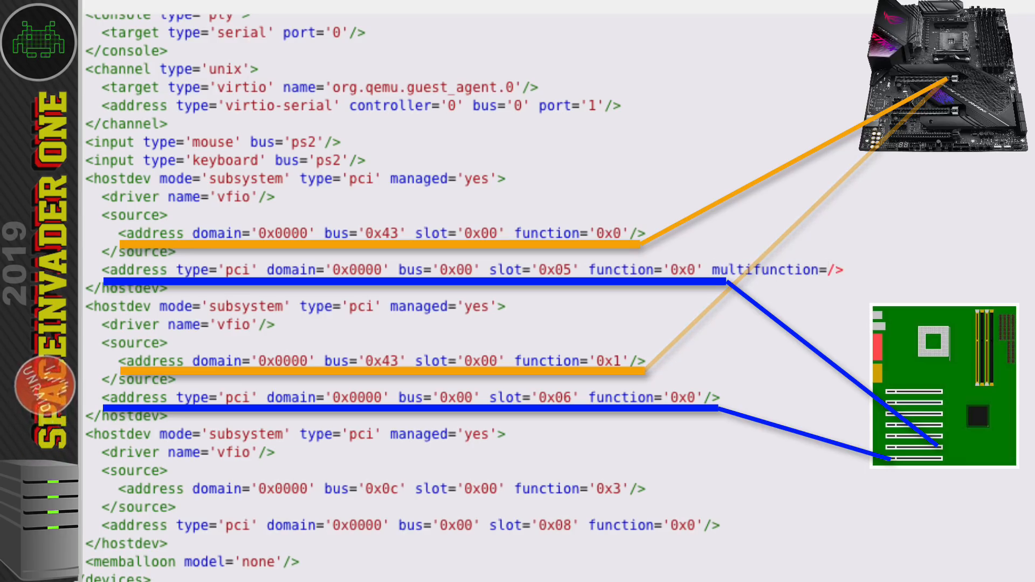
{"action": "type", "text": "on'"}
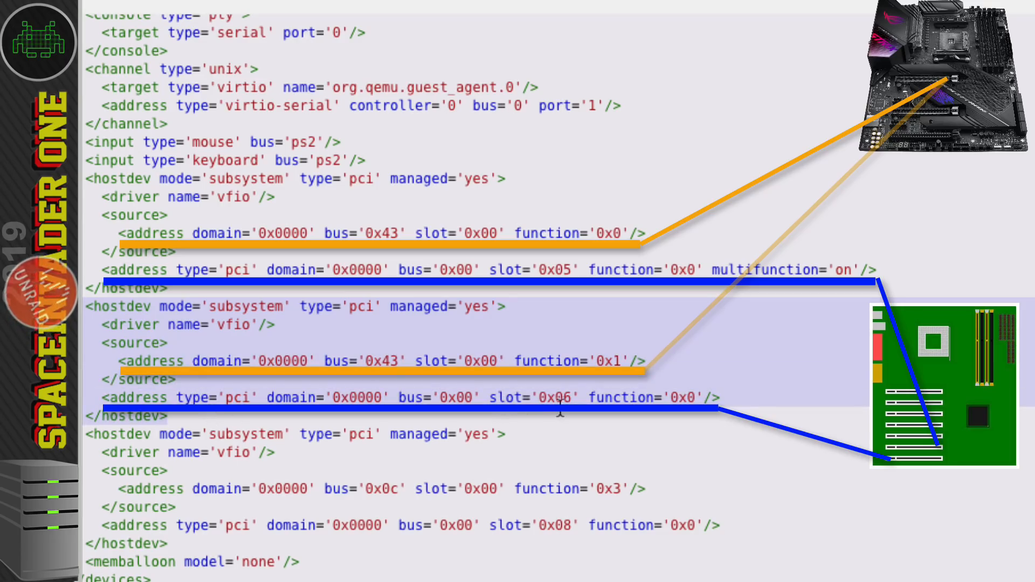
{"action": "mouse_move", "coordinate": [603, 308]}
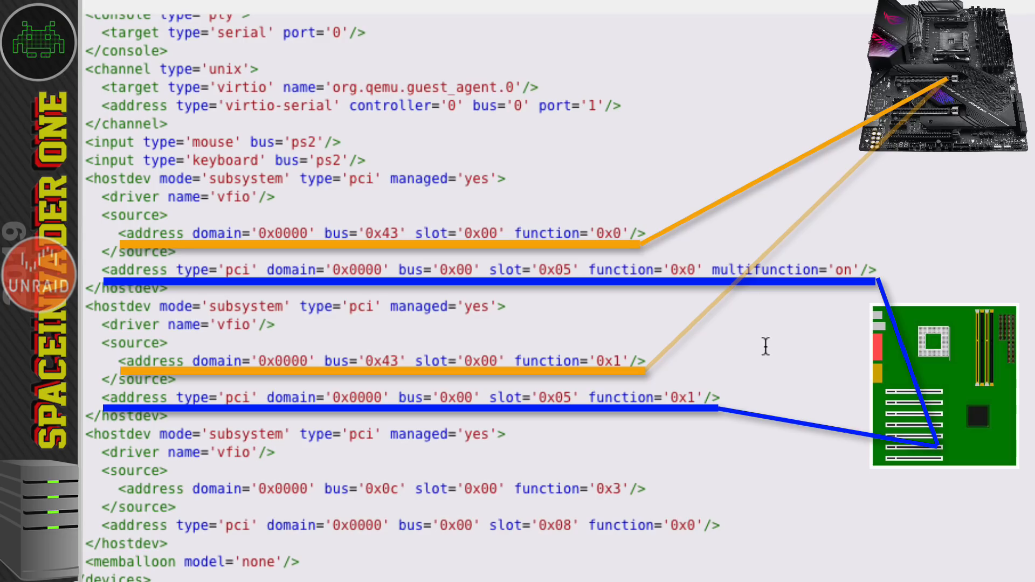
{"action": "mouse_move", "coordinate": [619, 386]}
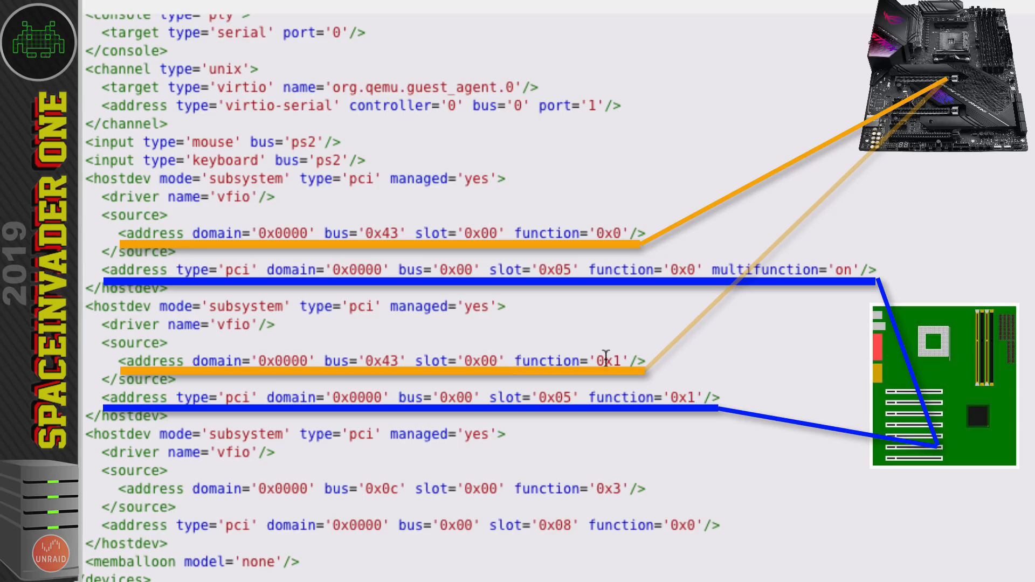
{"action": "mouse_move", "coordinate": [682, 247]}
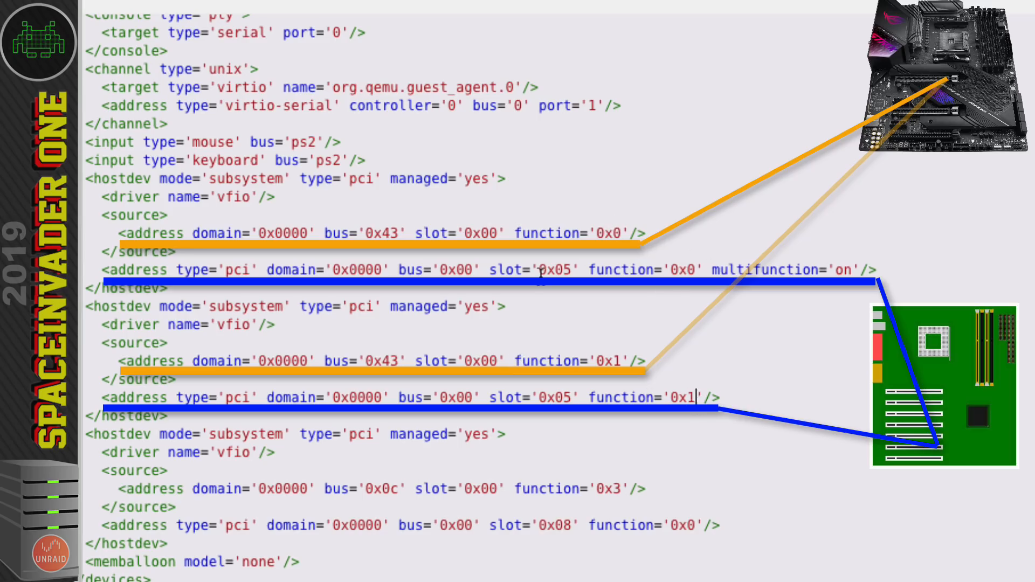
{"action": "mouse_move", "coordinate": [483, 315]}
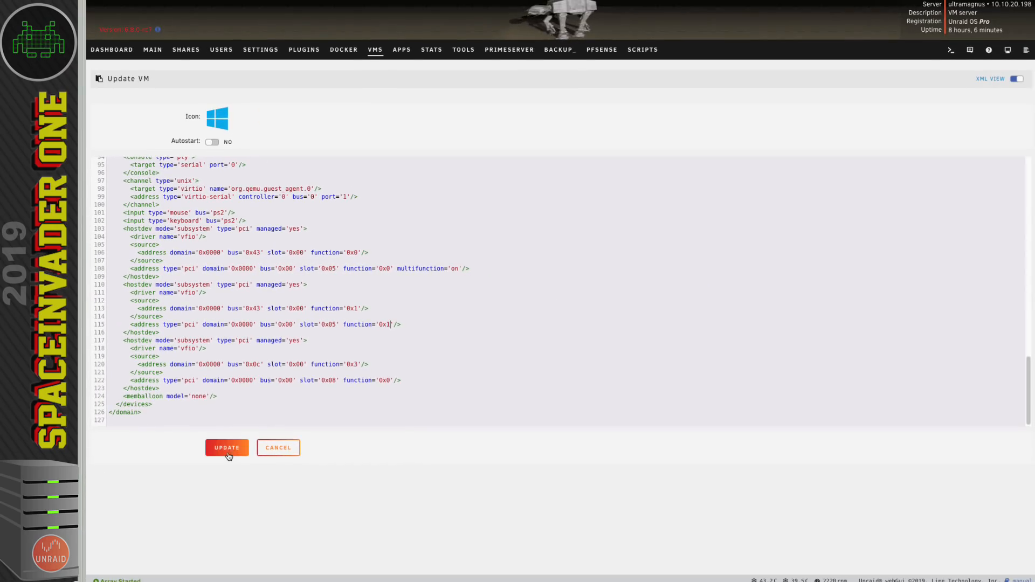
- Update the edited VM XML and bring up the Windows 10 VM's action menu
{"action": "left_click", "coordinate": [227, 448]}
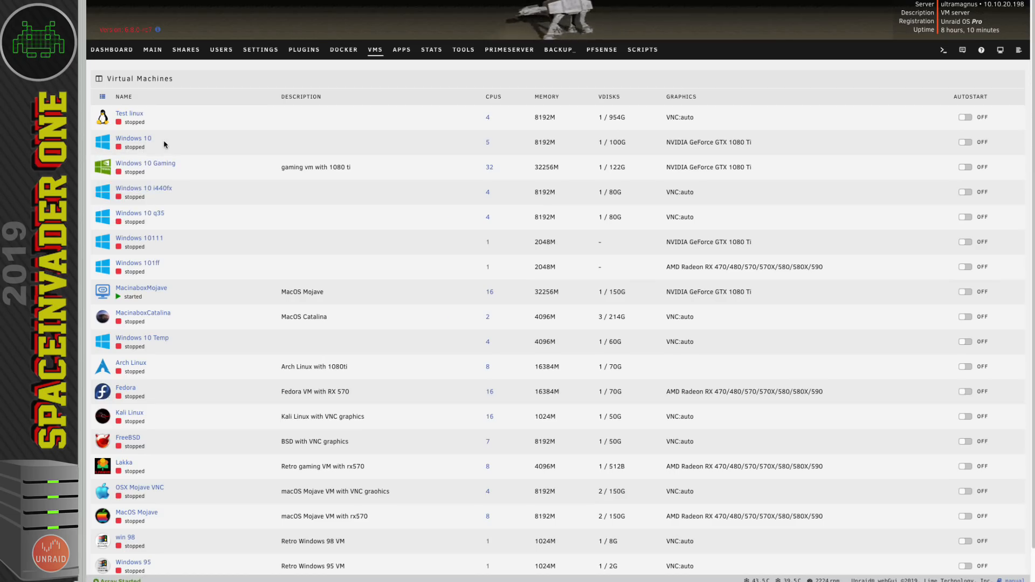
{"action": "left_click", "coordinate": [134, 138]}
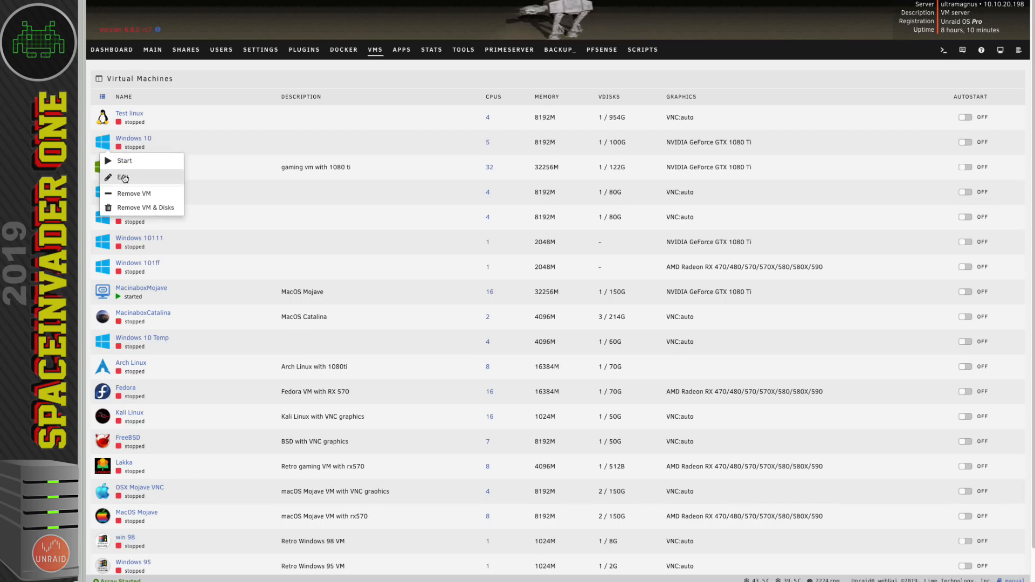
- Raise the Windows 10 VM to 7 logical CPUs and update it
{"action": "left_click", "coordinate": [123, 177]}
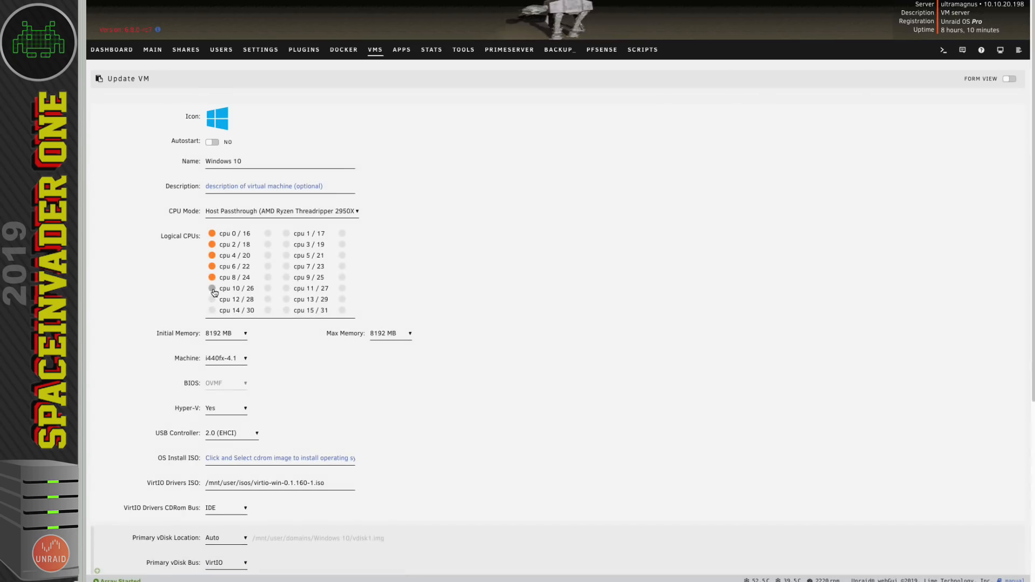
{"action": "left_click", "coordinate": [211, 288]}
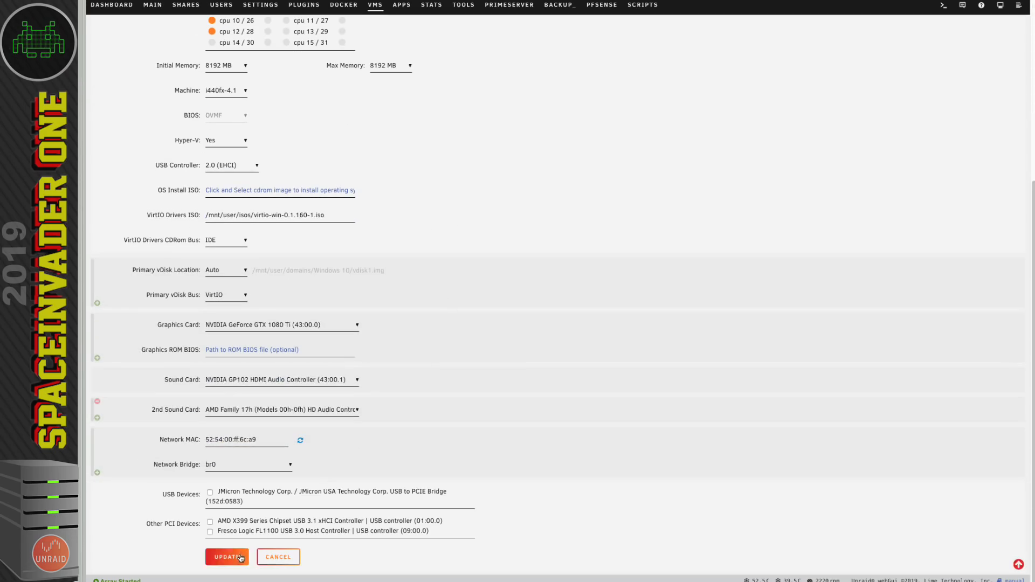
{"action": "left_click", "coordinate": [227, 556]}
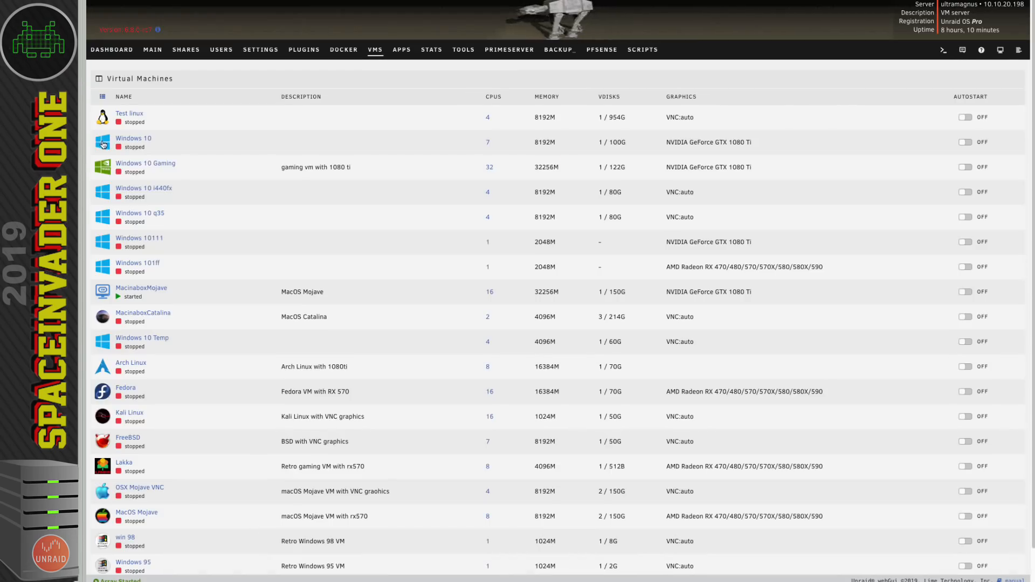
- Reopen the VM in XML View, confirm the multifunction GPU audio at slot 0x05, and update again
{"action": "left_click", "coordinate": [133, 138]}
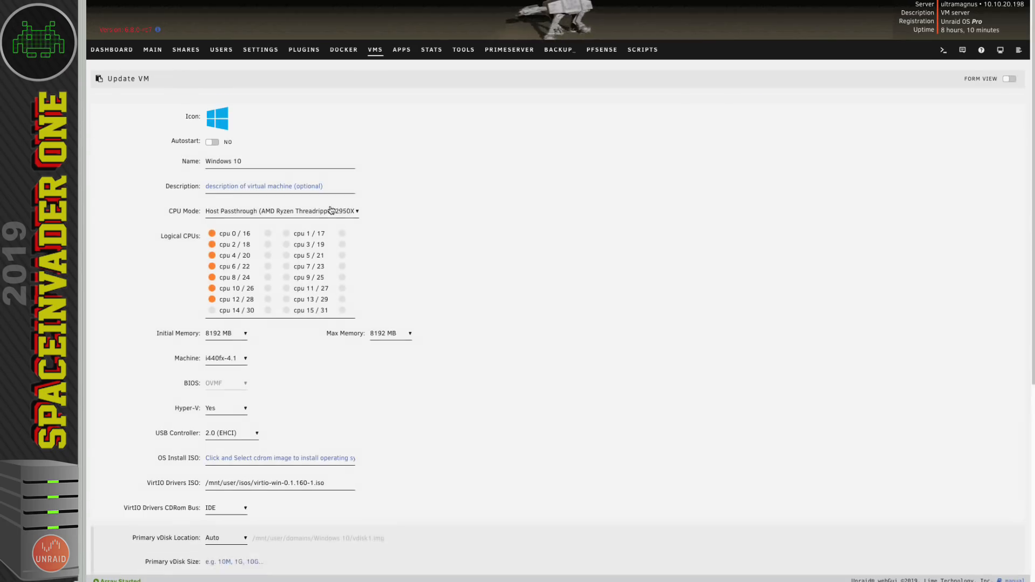
{"action": "left_click", "coordinate": [1014, 79]}
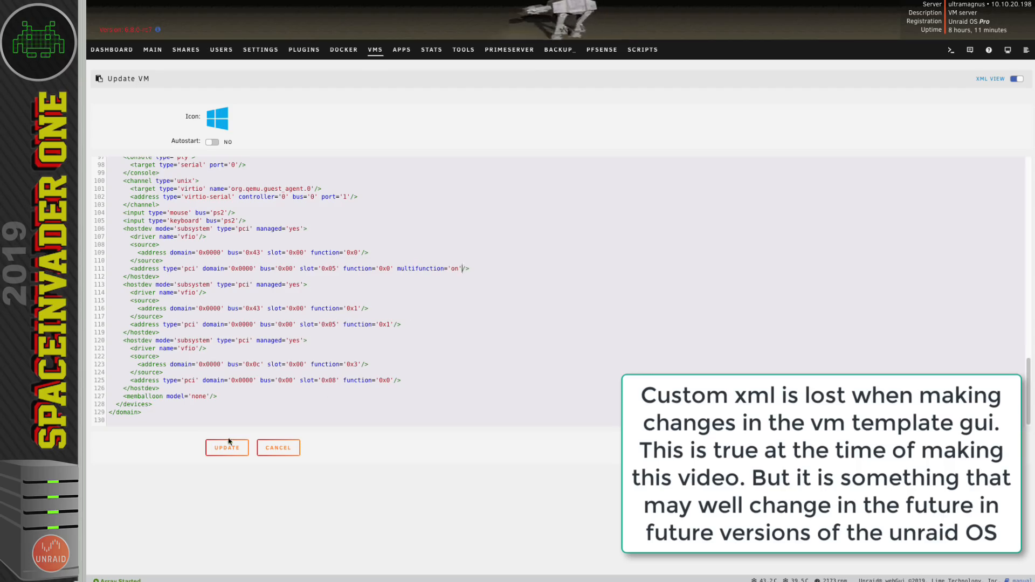
{"action": "left_click", "coordinate": [227, 448]}
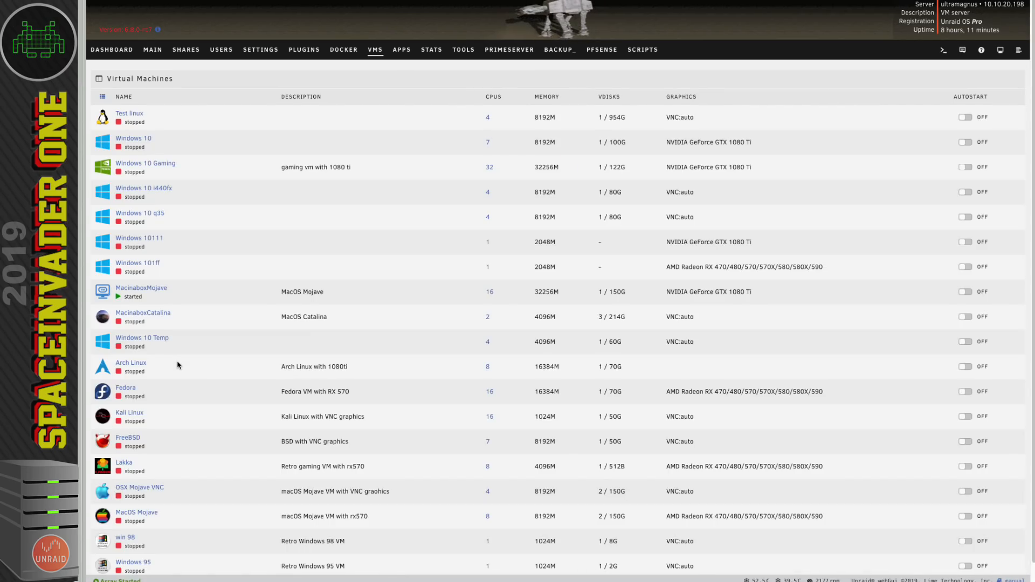
{"action": "mouse_move", "coordinate": [214, 101]}
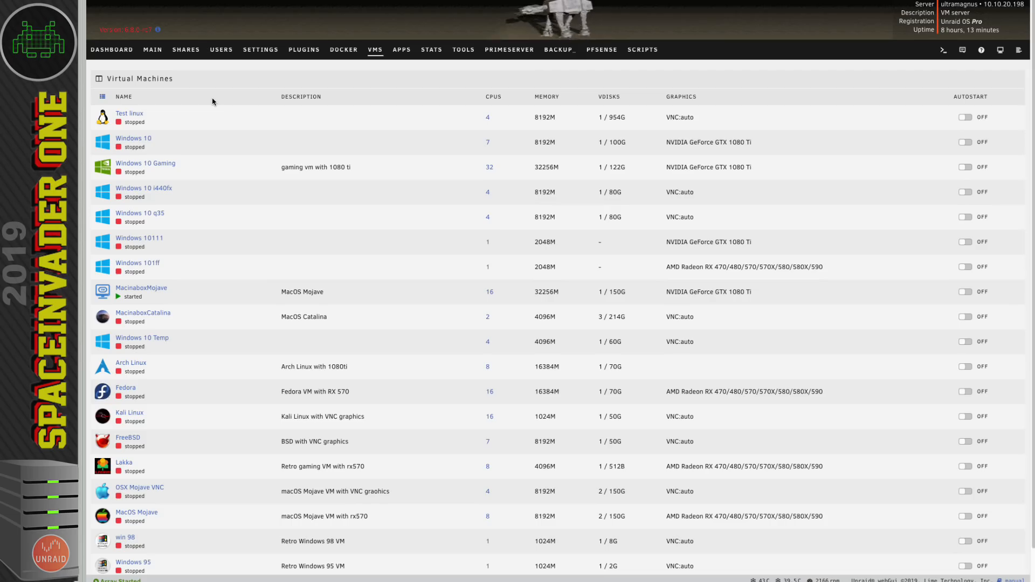
- From Main, view the flash boot device settings and note the Legacy server boot mode
{"action": "left_click", "coordinate": [152, 49]}
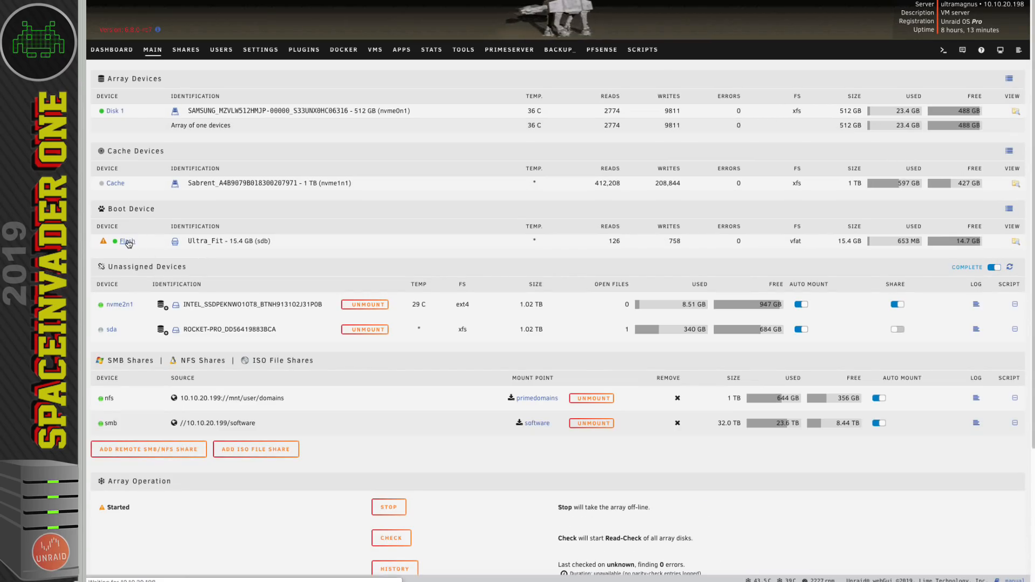
{"action": "left_click", "coordinate": [125, 241]}
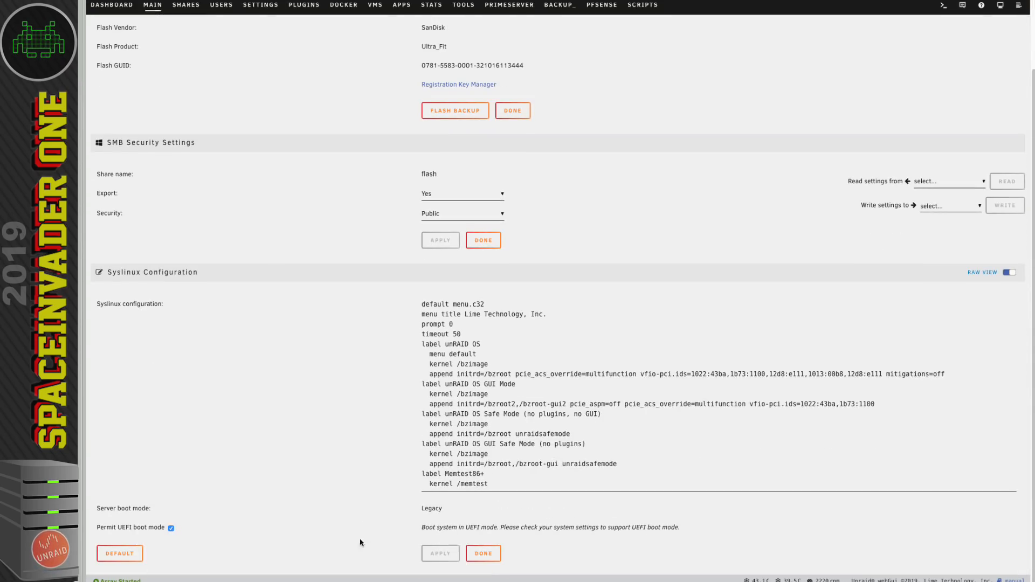
{"action": "double_click", "coordinate": [431, 508]}
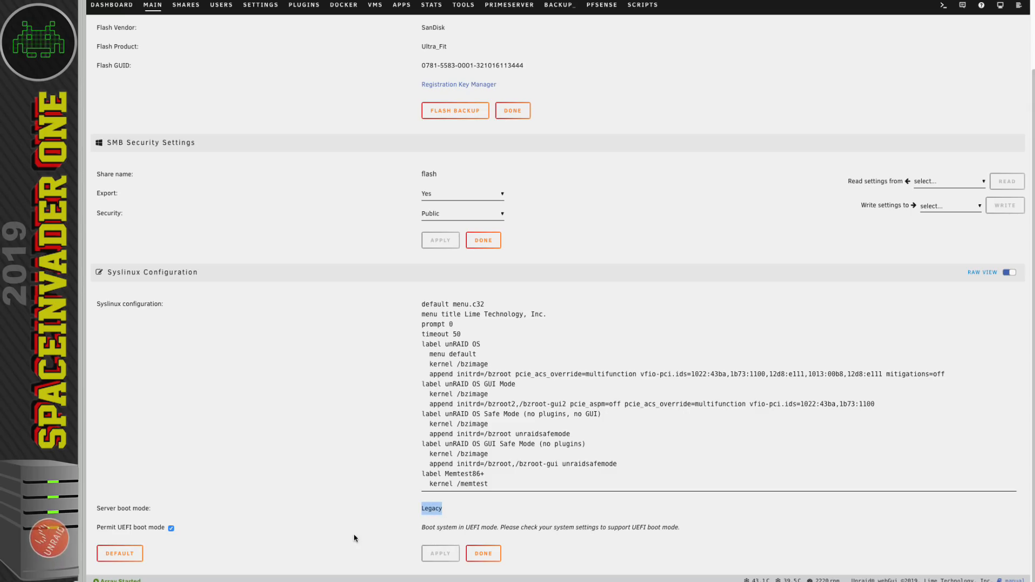
{"action": "mouse_move", "coordinate": [460, 517]}
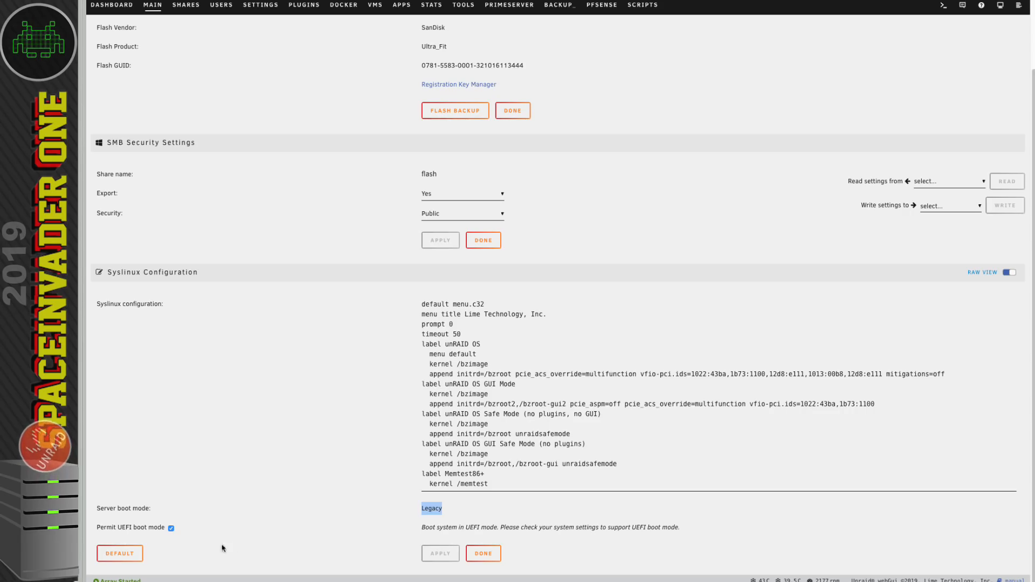
{"action": "mouse_move", "coordinate": [241, 552]}
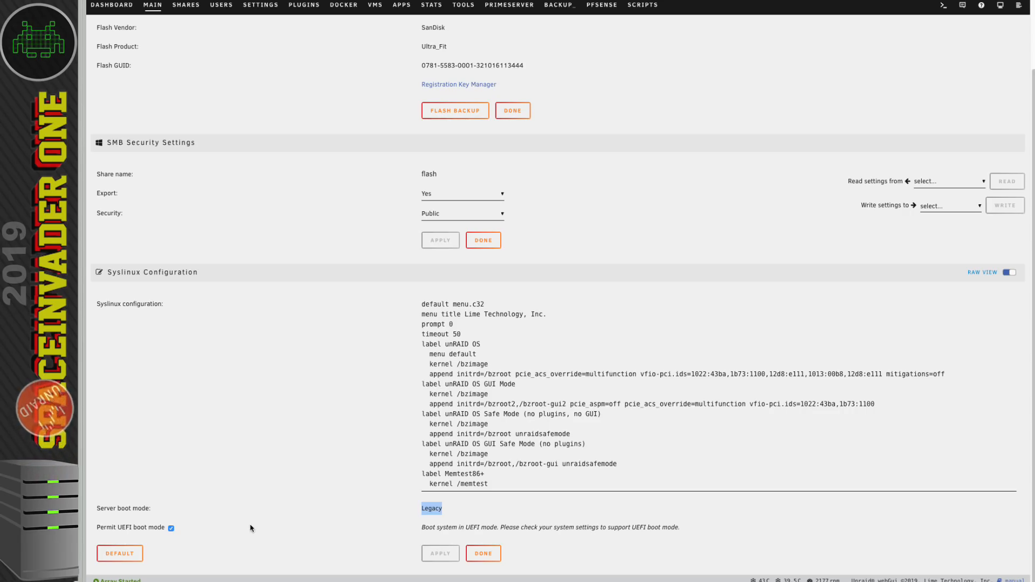
{"action": "mouse_move", "coordinate": [245, 537]}
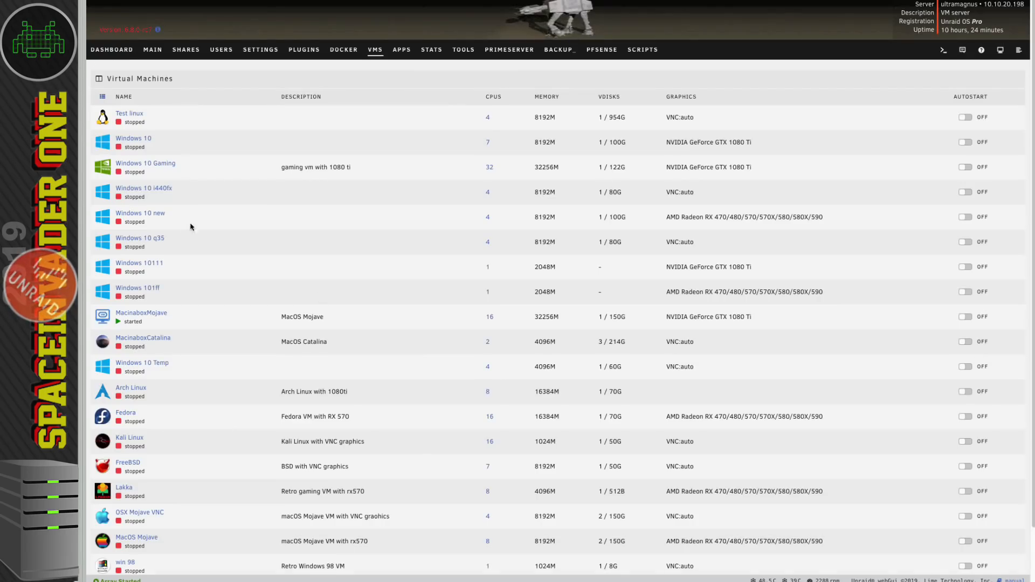
- Edit the Windows 10 VM and browse the Graphics ROM BIOS field toward /mnt/cache/domains/vbios
{"action": "left_click", "coordinate": [98, 142]}
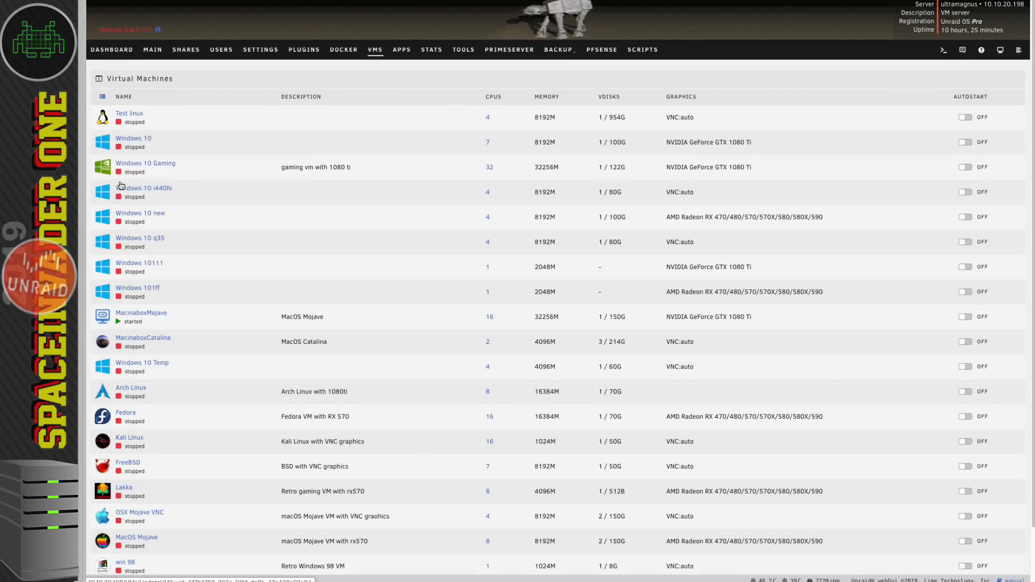
{"action": "left_click", "coordinate": [134, 138]}
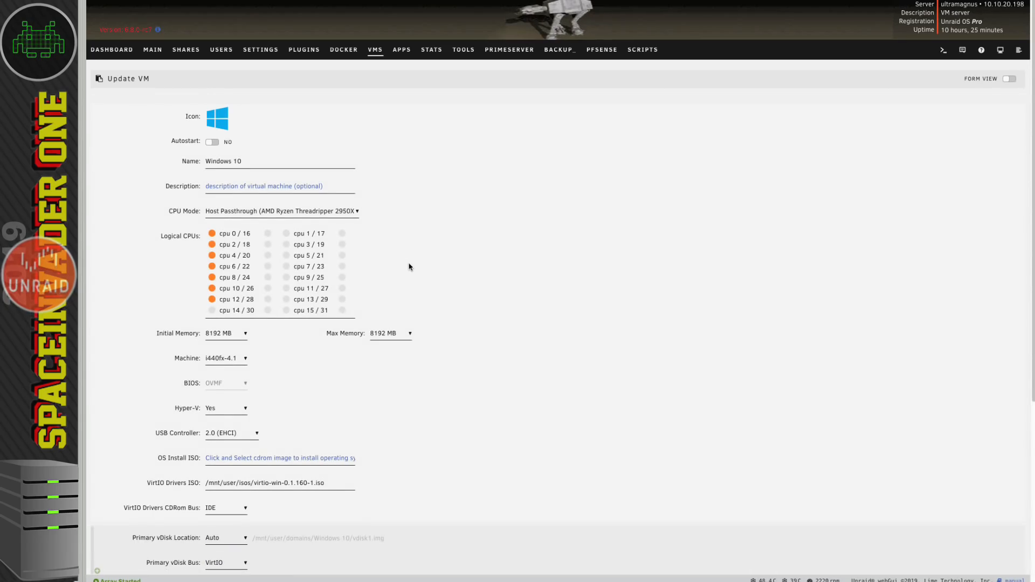
{"action": "mouse_move", "coordinate": [405, 269]}
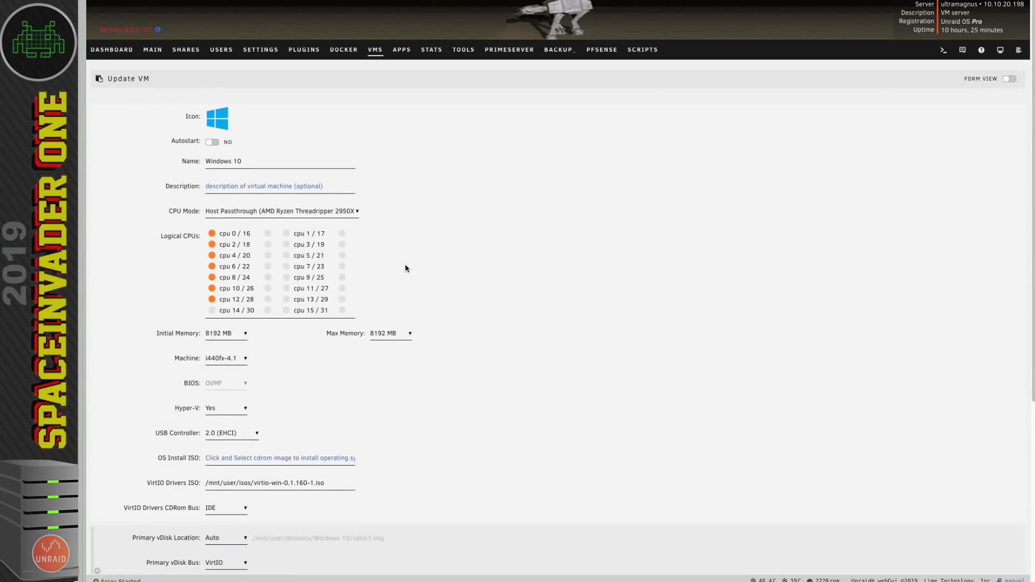
{"action": "scroll", "scroll_direction": "down", "scroll_amount": 3}
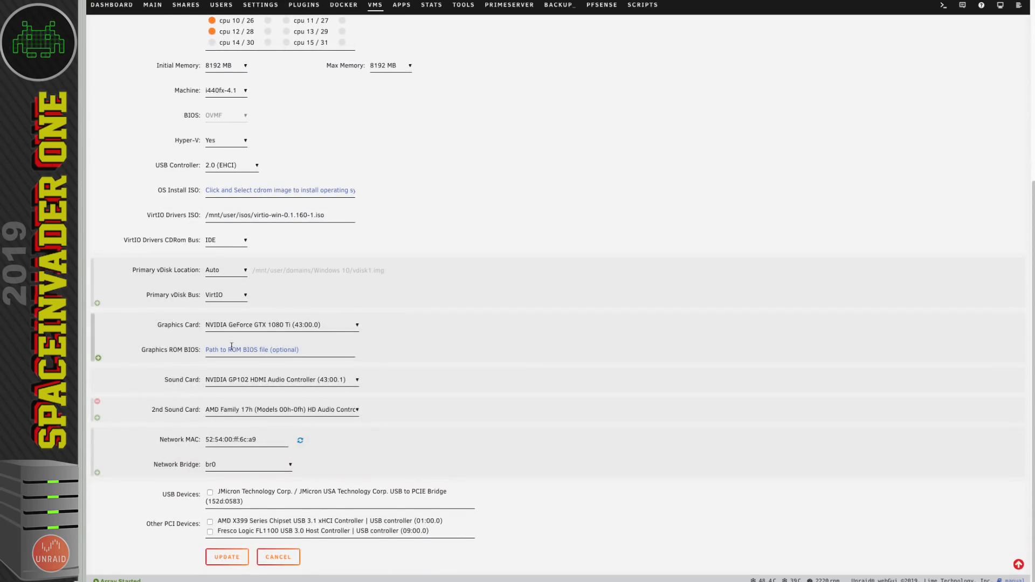
{"action": "left_click", "coordinate": [251, 349]}
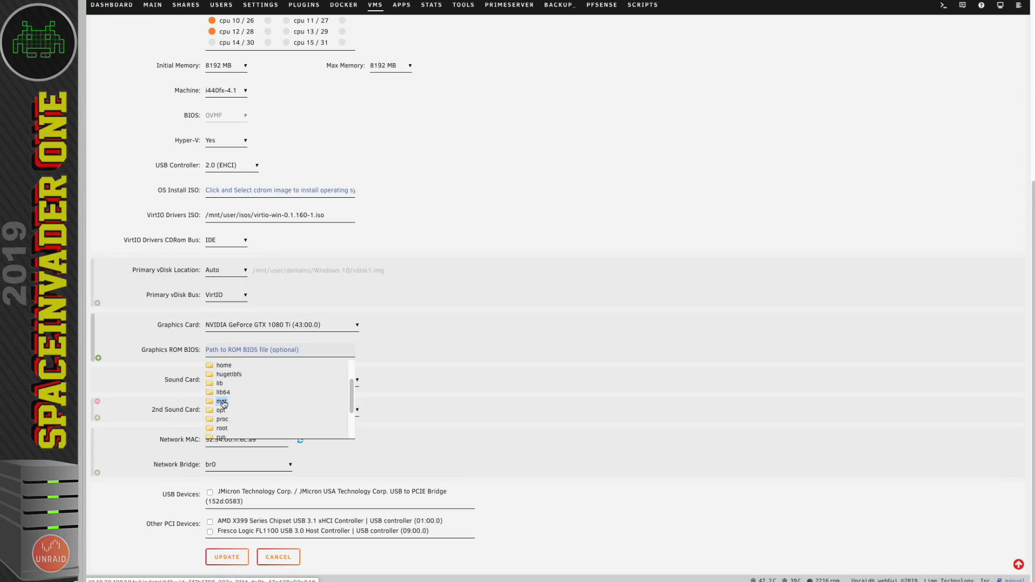
{"action": "left_click", "coordinate": [221, 401]}
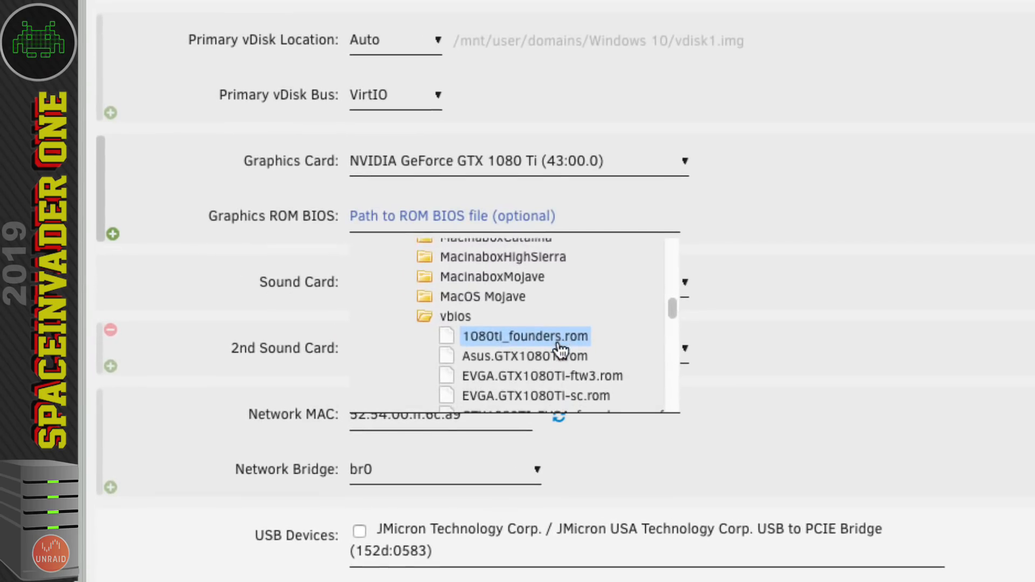
{"action": "scroll", "scroll_direction": "down", "scroll_amount": 3}
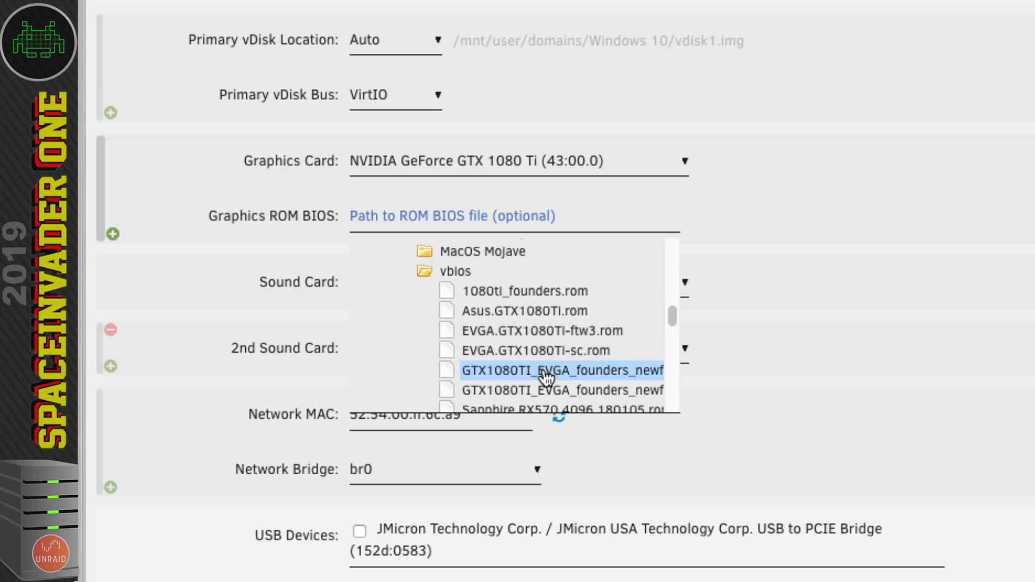
{"action": "mouse_move", "coordinate": [519, 375]}
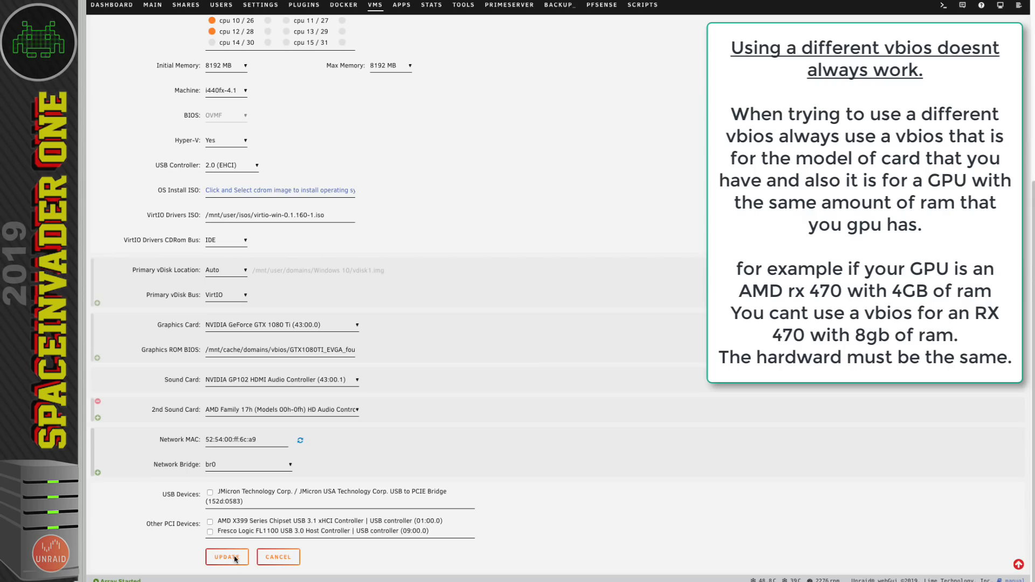
- Save the vBIOS setting and reopen the Windows 10 VM for editing
{"action": "left_click", "coordinate": [227, 557]}
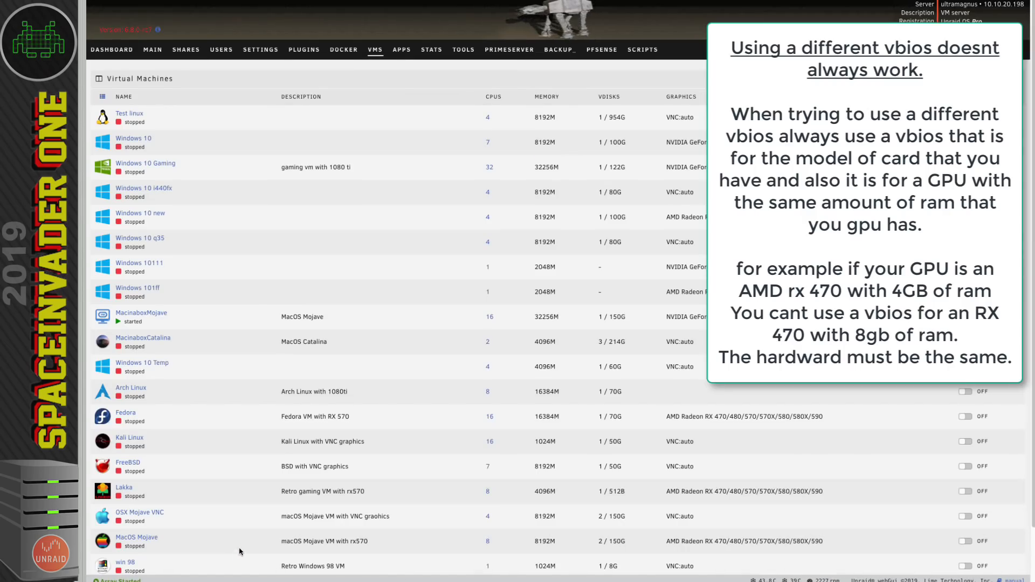
{"action": "left_click", "coordinate": [102, 144]}
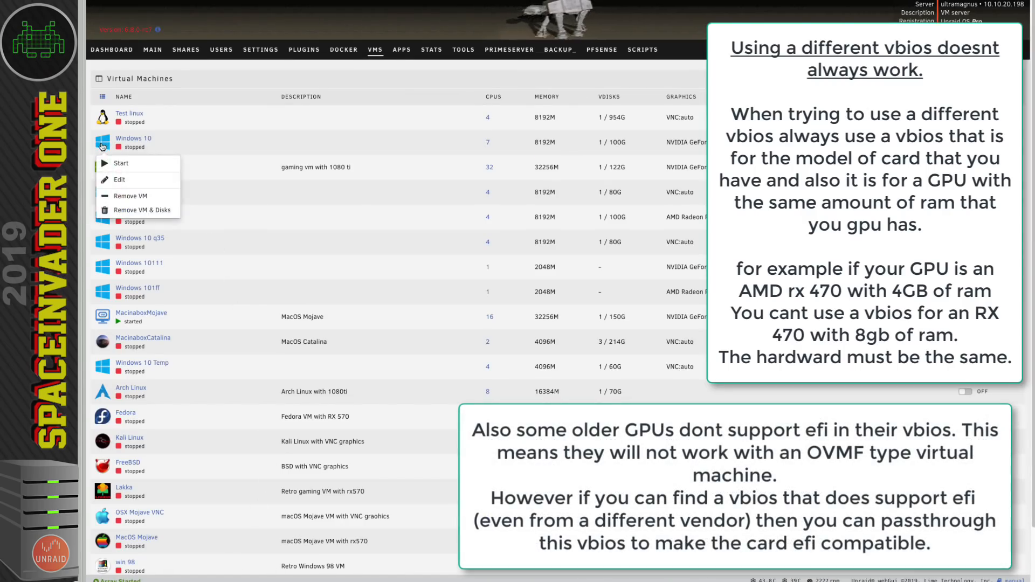
{"action": "left_click", "coordinate": [119, 180]}
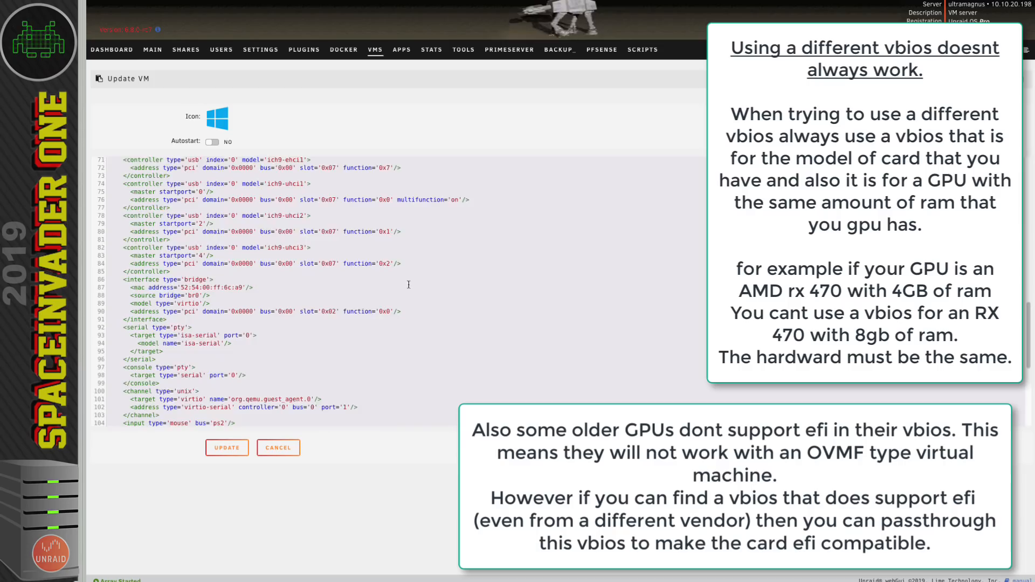
- Add multifunction='on' to the GPU's PCI address line in the XML
{"action": "scroll", "scroll_direction": "down", "scroll_amount": 3}
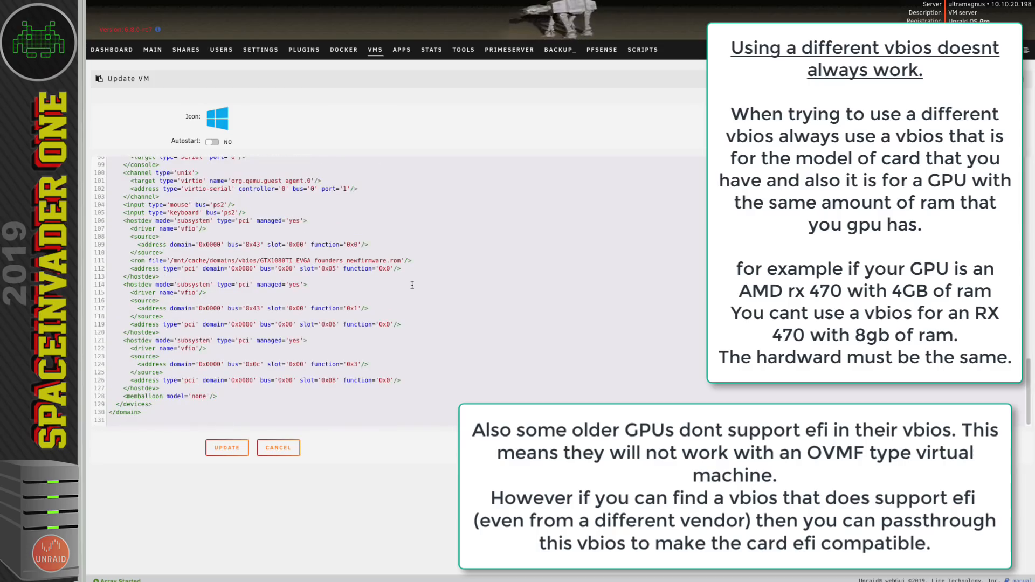
{"action": "mouse_move", "coordinate": [410, 279]}
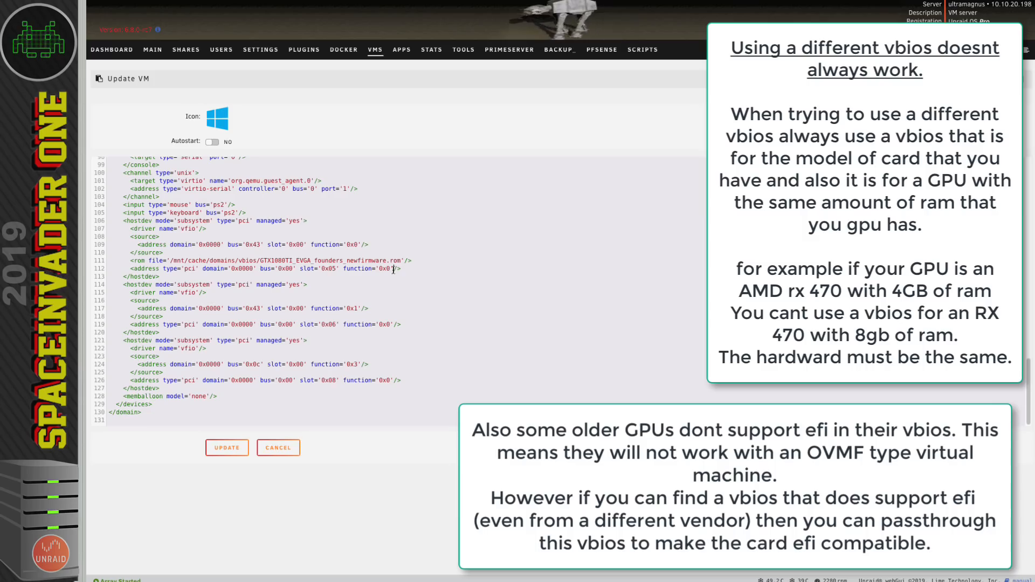
{"action": "mouse_move", "coordinate": [498, 259]}
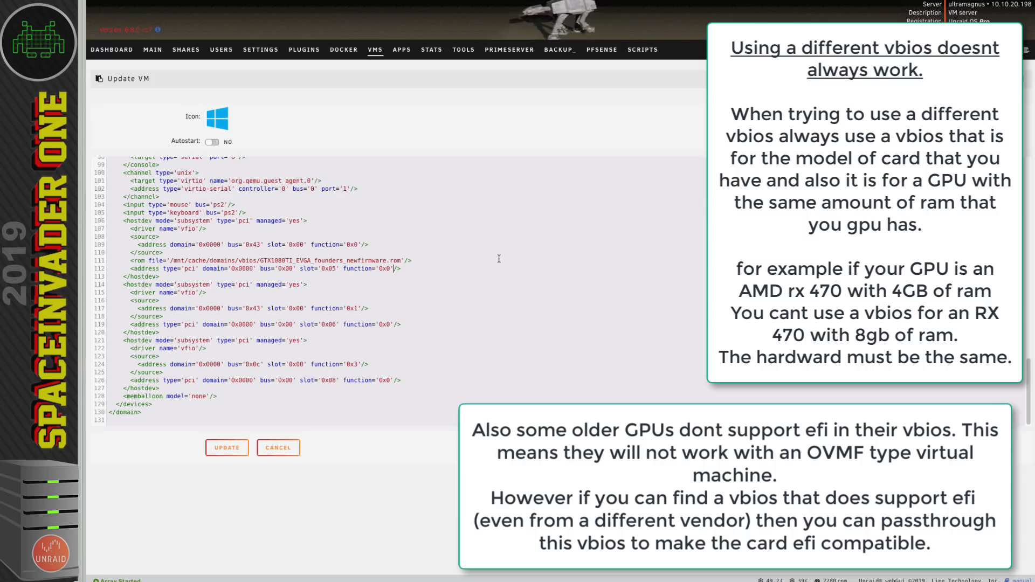
{"action": "type", "text": "multifuncti"}
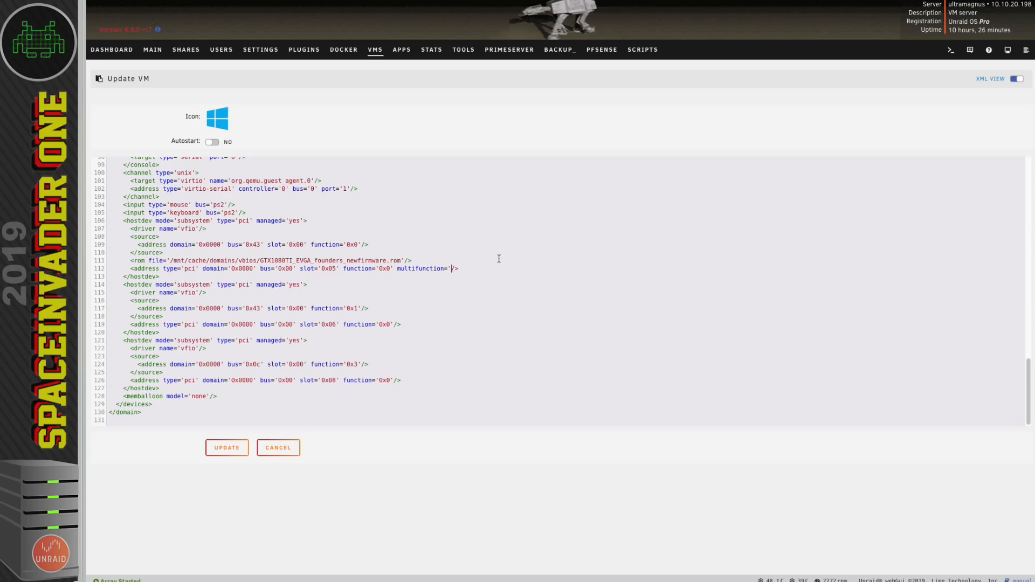
{"action": "type", "text": "on"}
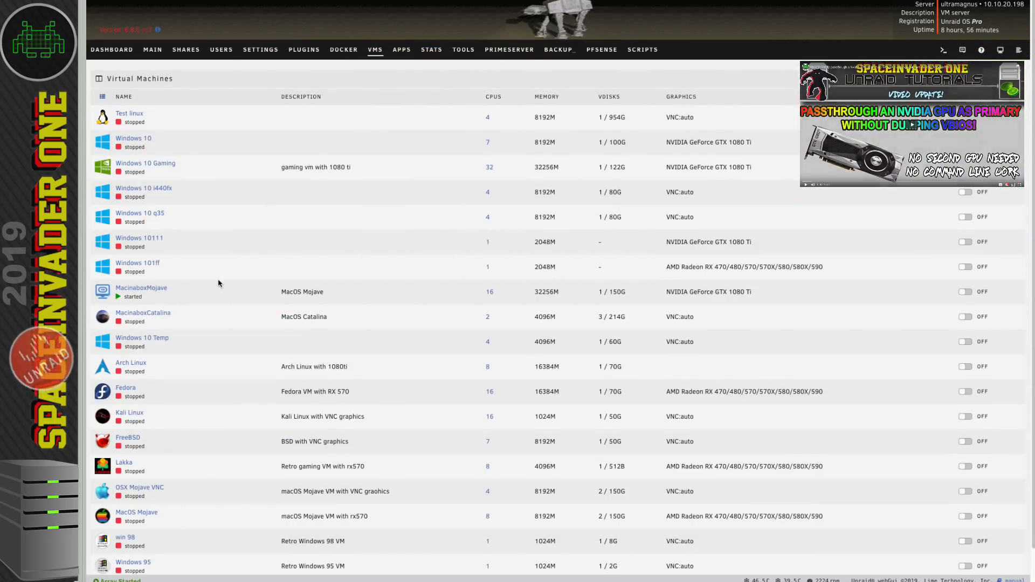
- Start a new Windows 10 VM with 8192 MB initial memory
{"action": "scroll", "scroll_direction": "down", "scroll_amount": 3}
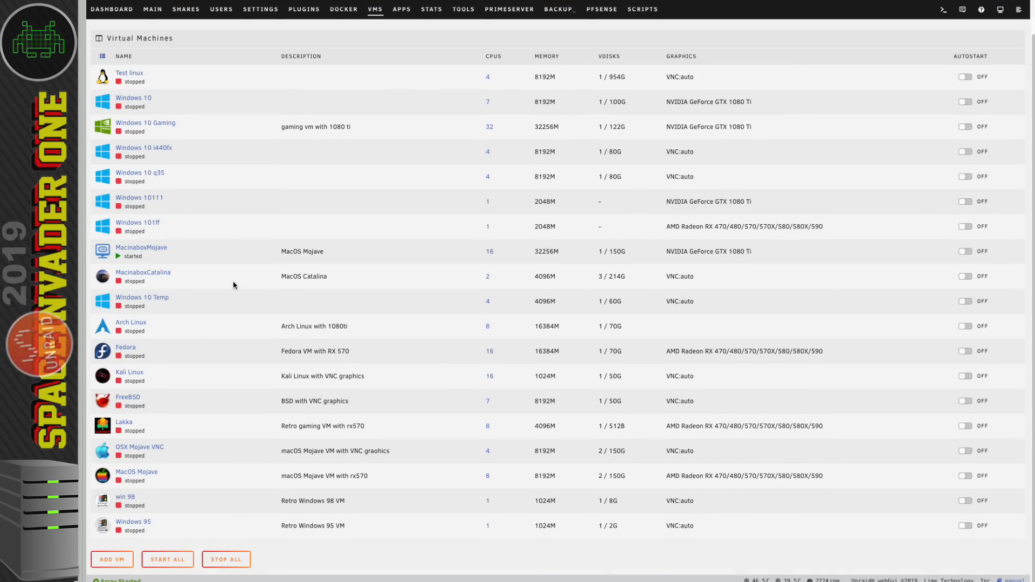
{"action": "left_click", "coordinate": [112, 560]}
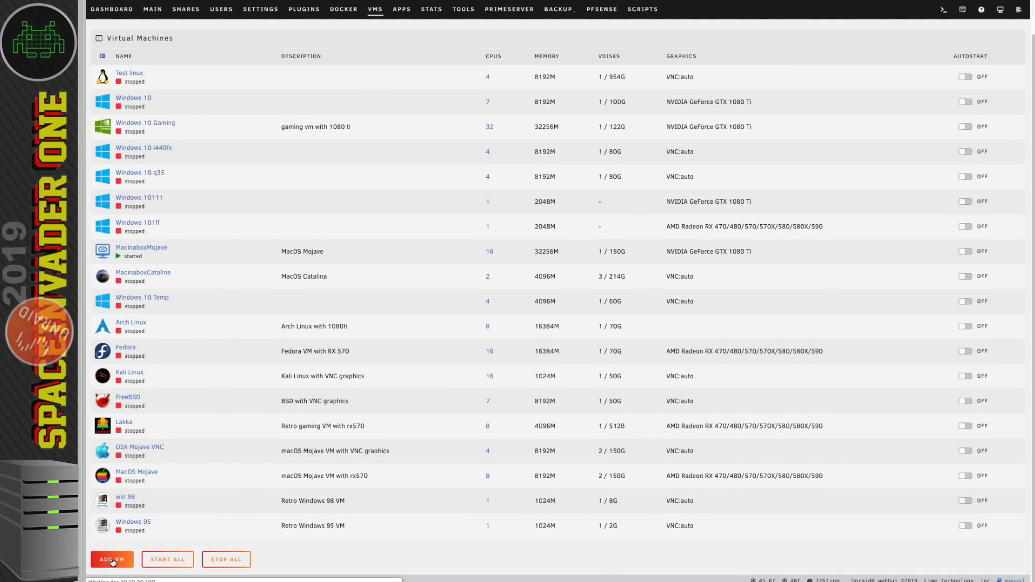
{"action": "left_click", "coordinate": [111, 560]}
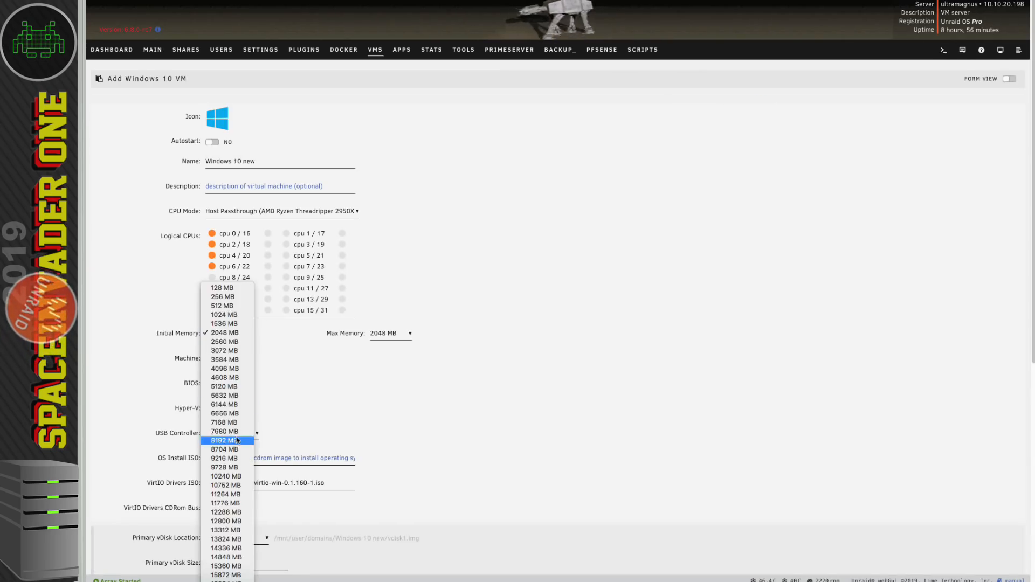
{"action": "left_click", "coordinate": [226, 440]}
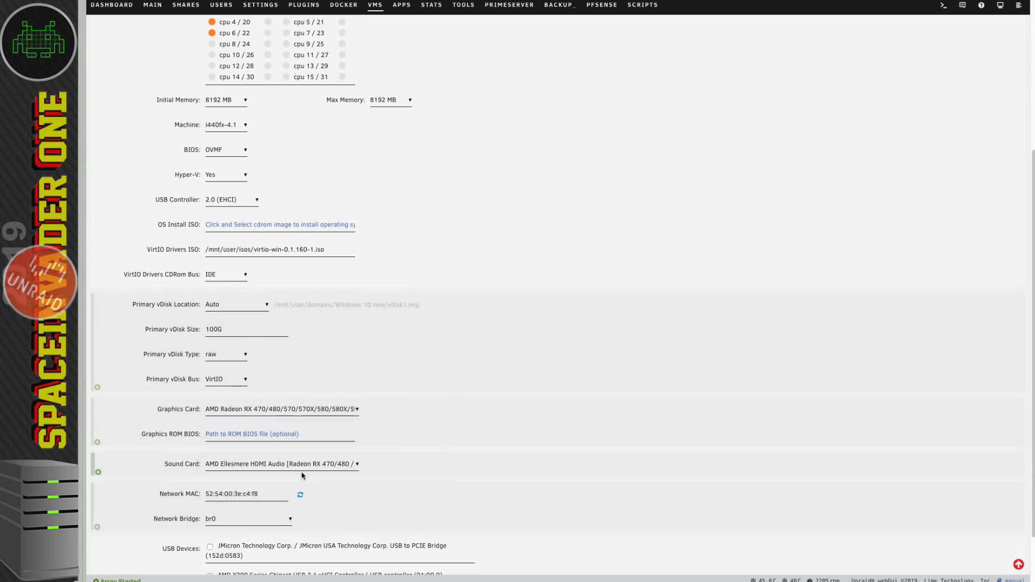
- Assign the Sapphire RX570 vBIOS ROM and set machine type to Q35-4.1
{"action": "left_click", "coordinate": [252, 434]}
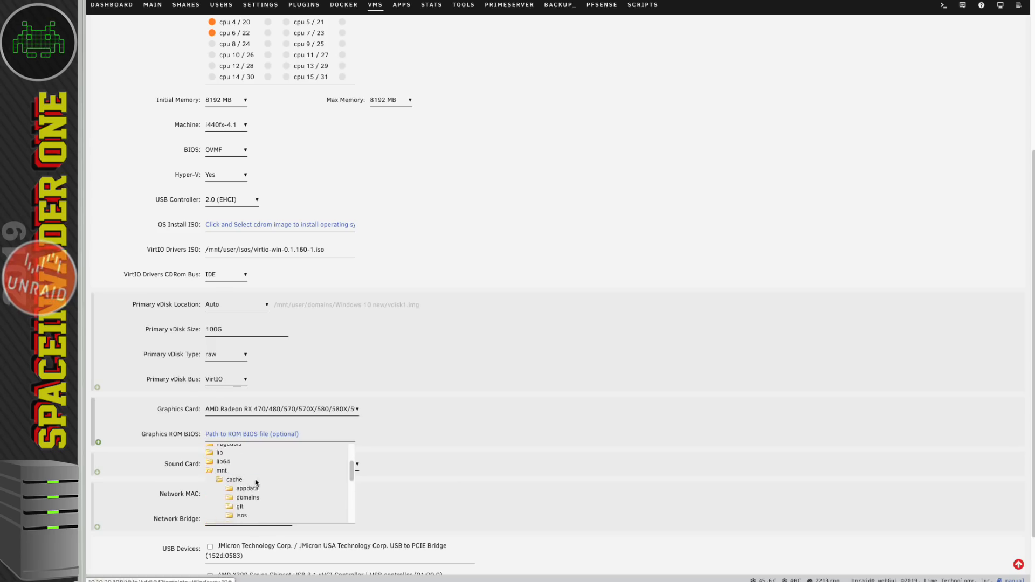
{"action": "left_click", "coordinate": [256, 497]}
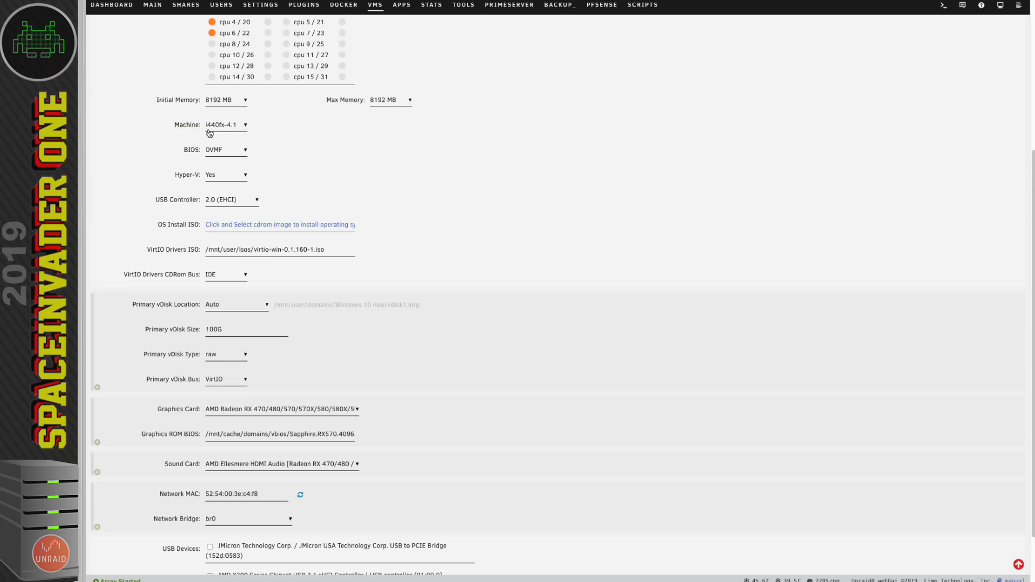
{"action": "mouse_move", "coordinate": [232, 130]}
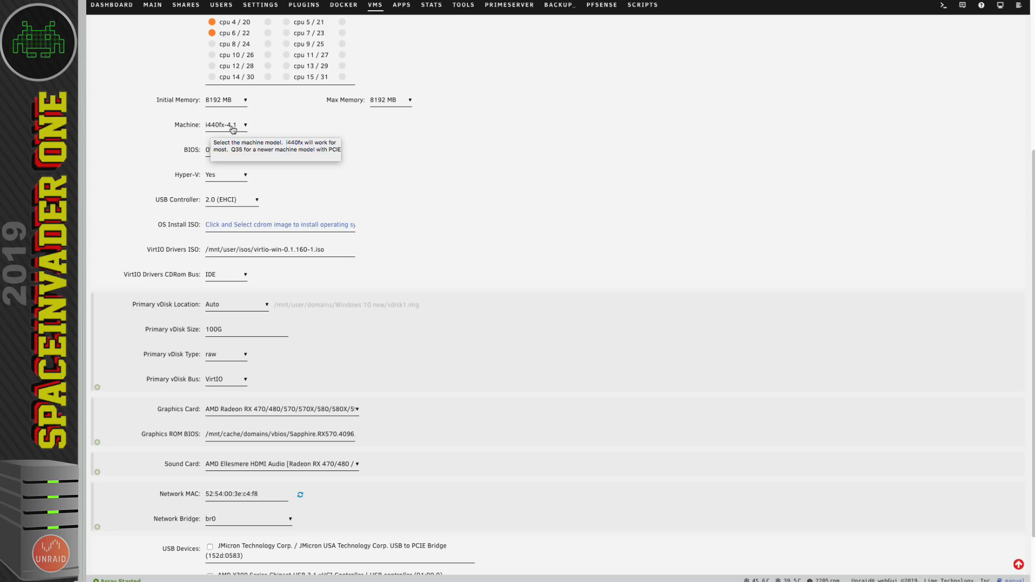
{"action": "left_click", "coordinate": [226, 125]}
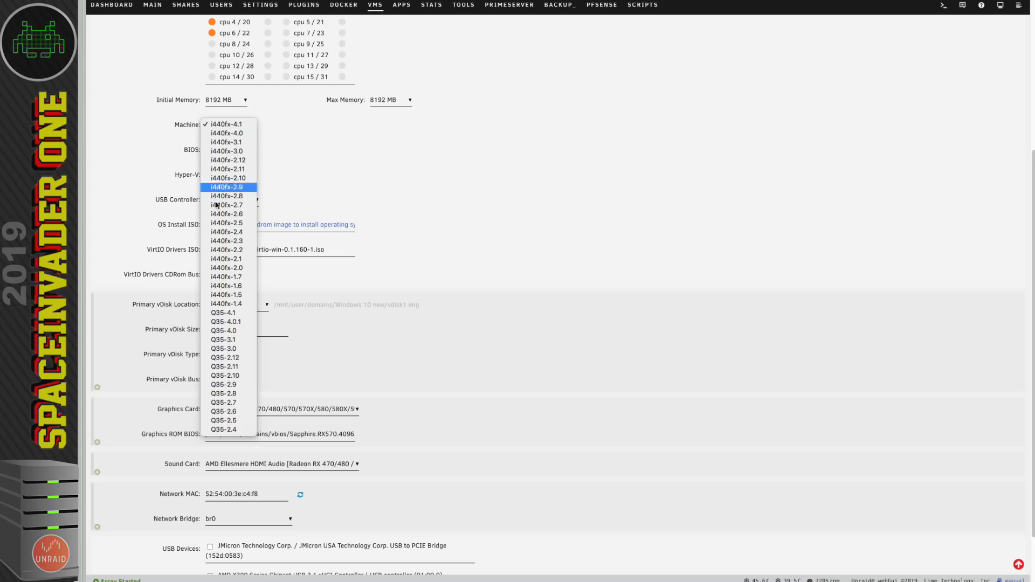
{"action": "mouse_move", "coordinate": [222, 313]}
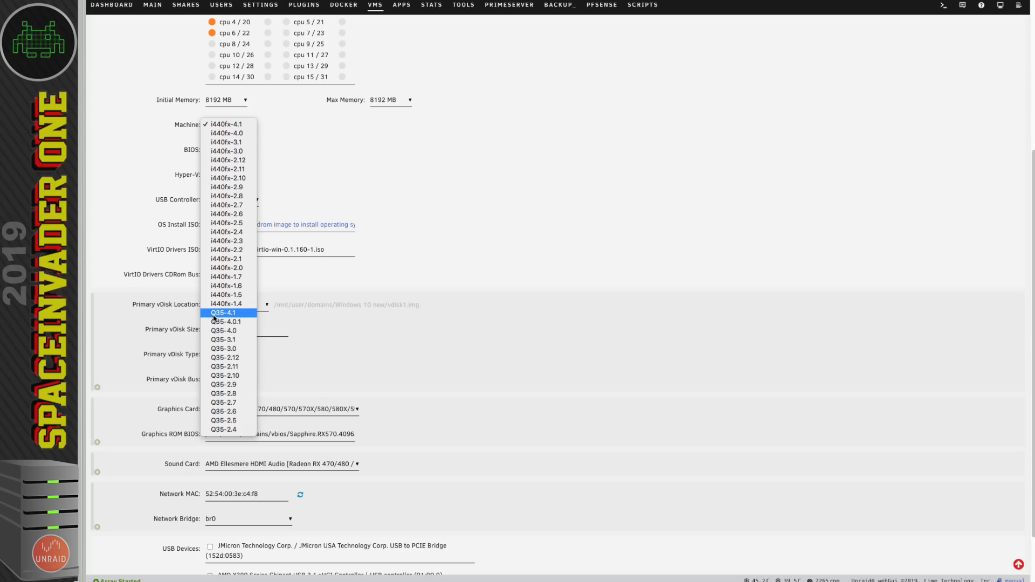
{"action": "left_click", "coordinate": [223, 312]}
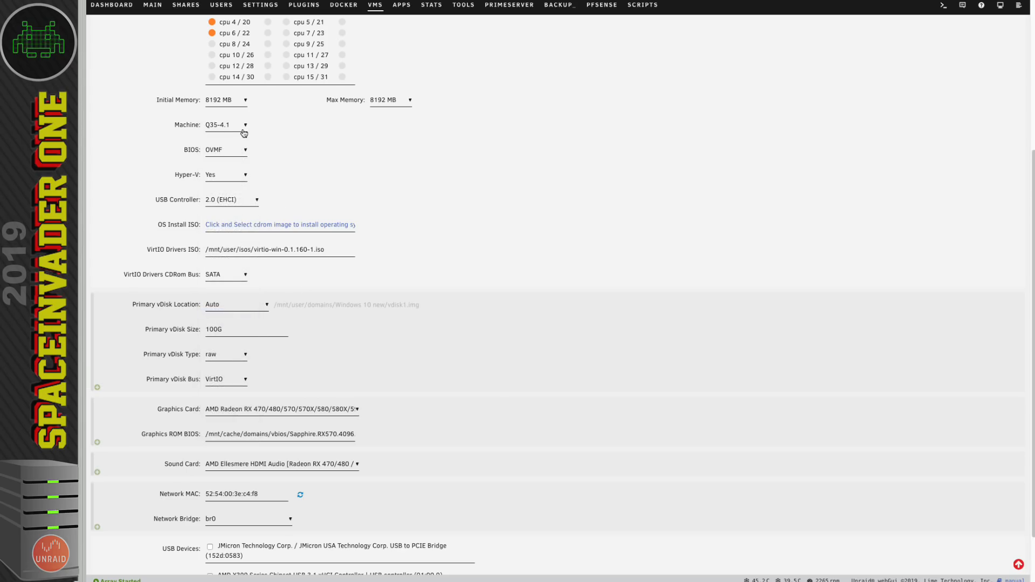
{"action": "mouse_move", "coordinate": [367, 154]}
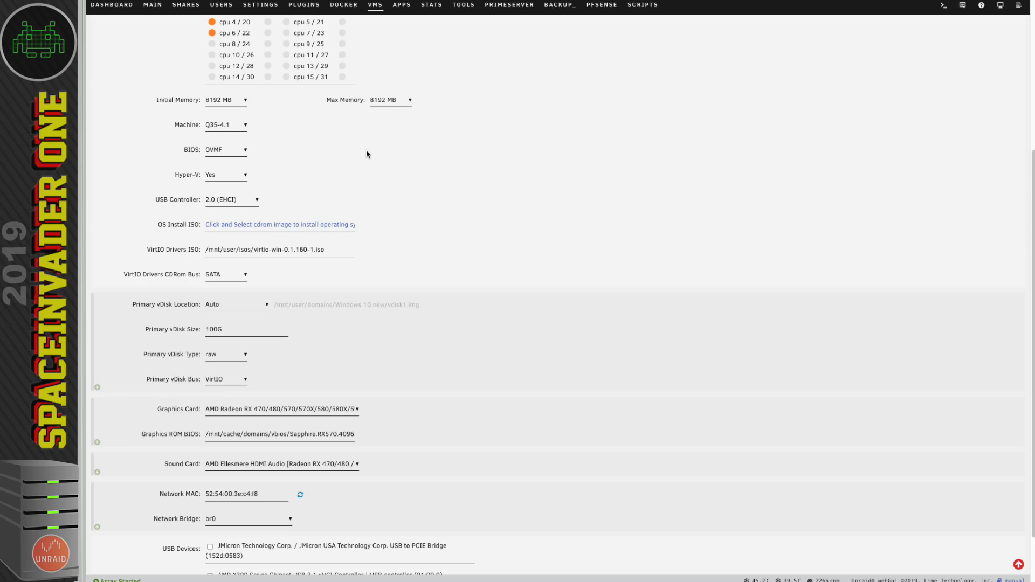